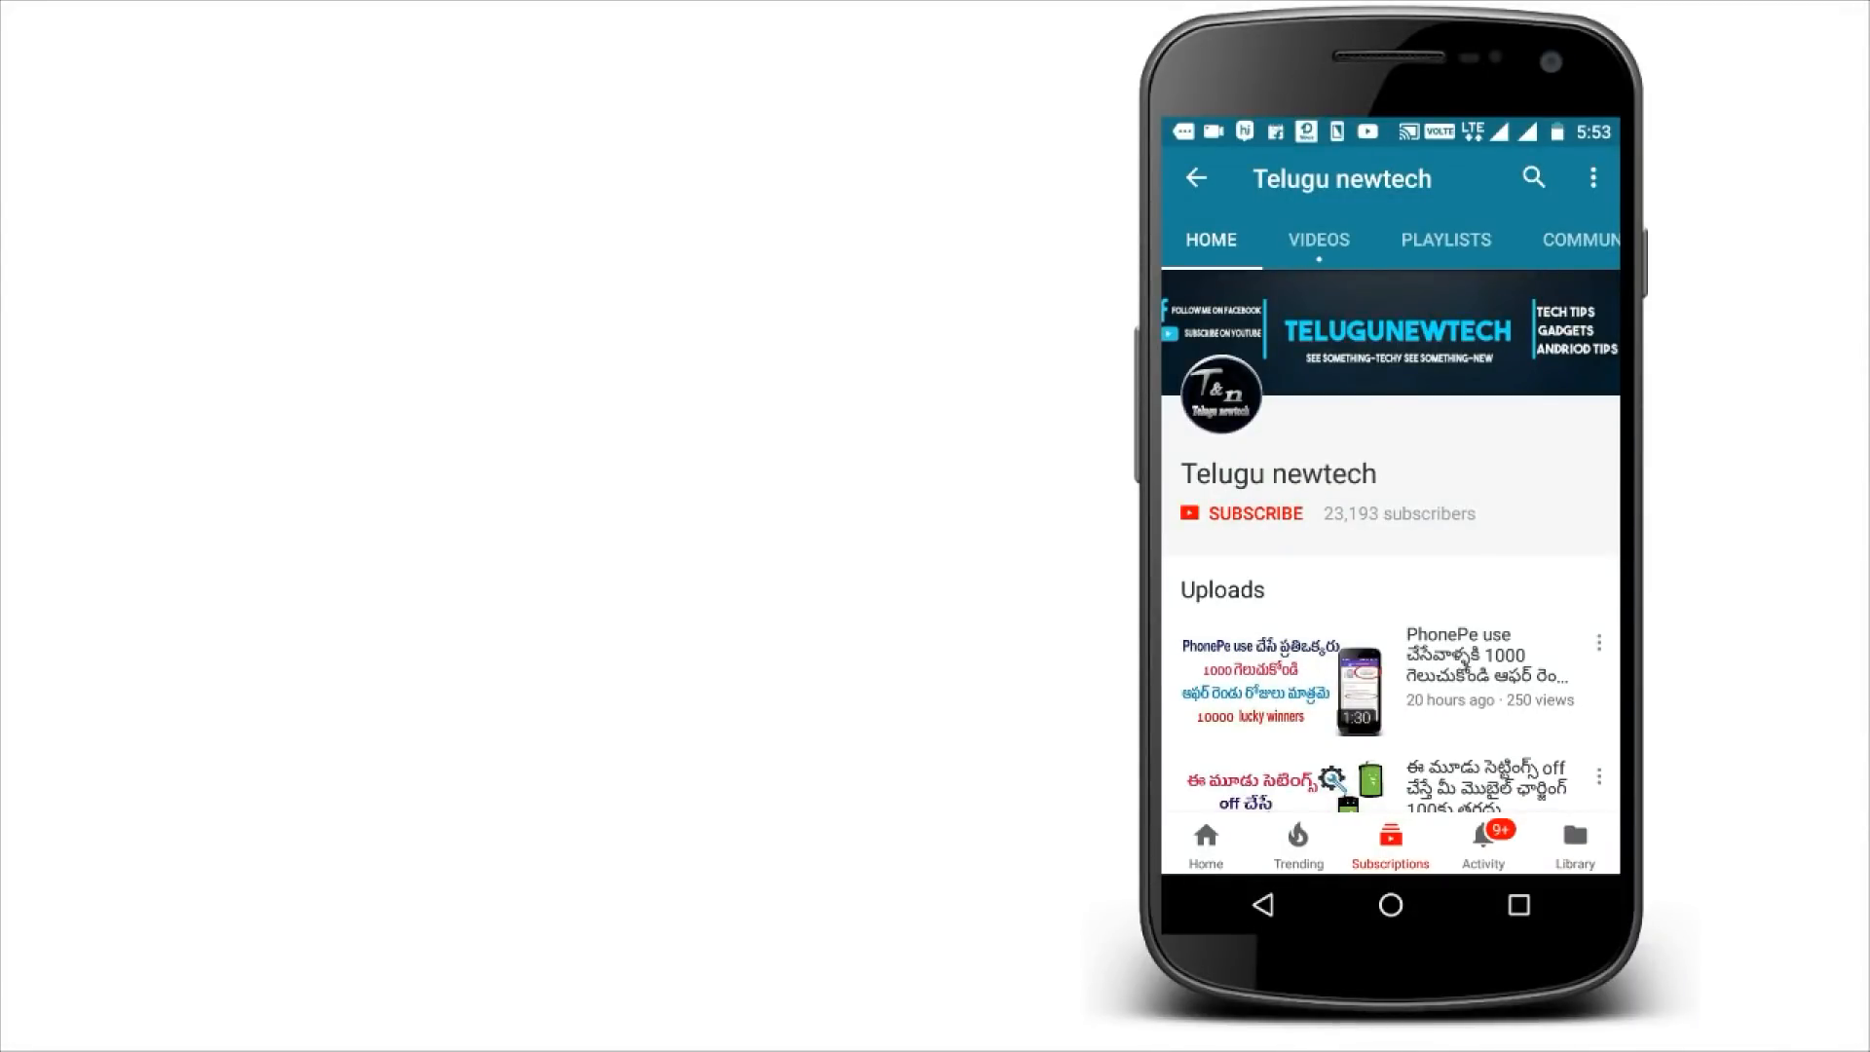
# Subscribe to Telugu newtech with all notifications on, then return to the home screen.
pyautogui.click(1254, 513)
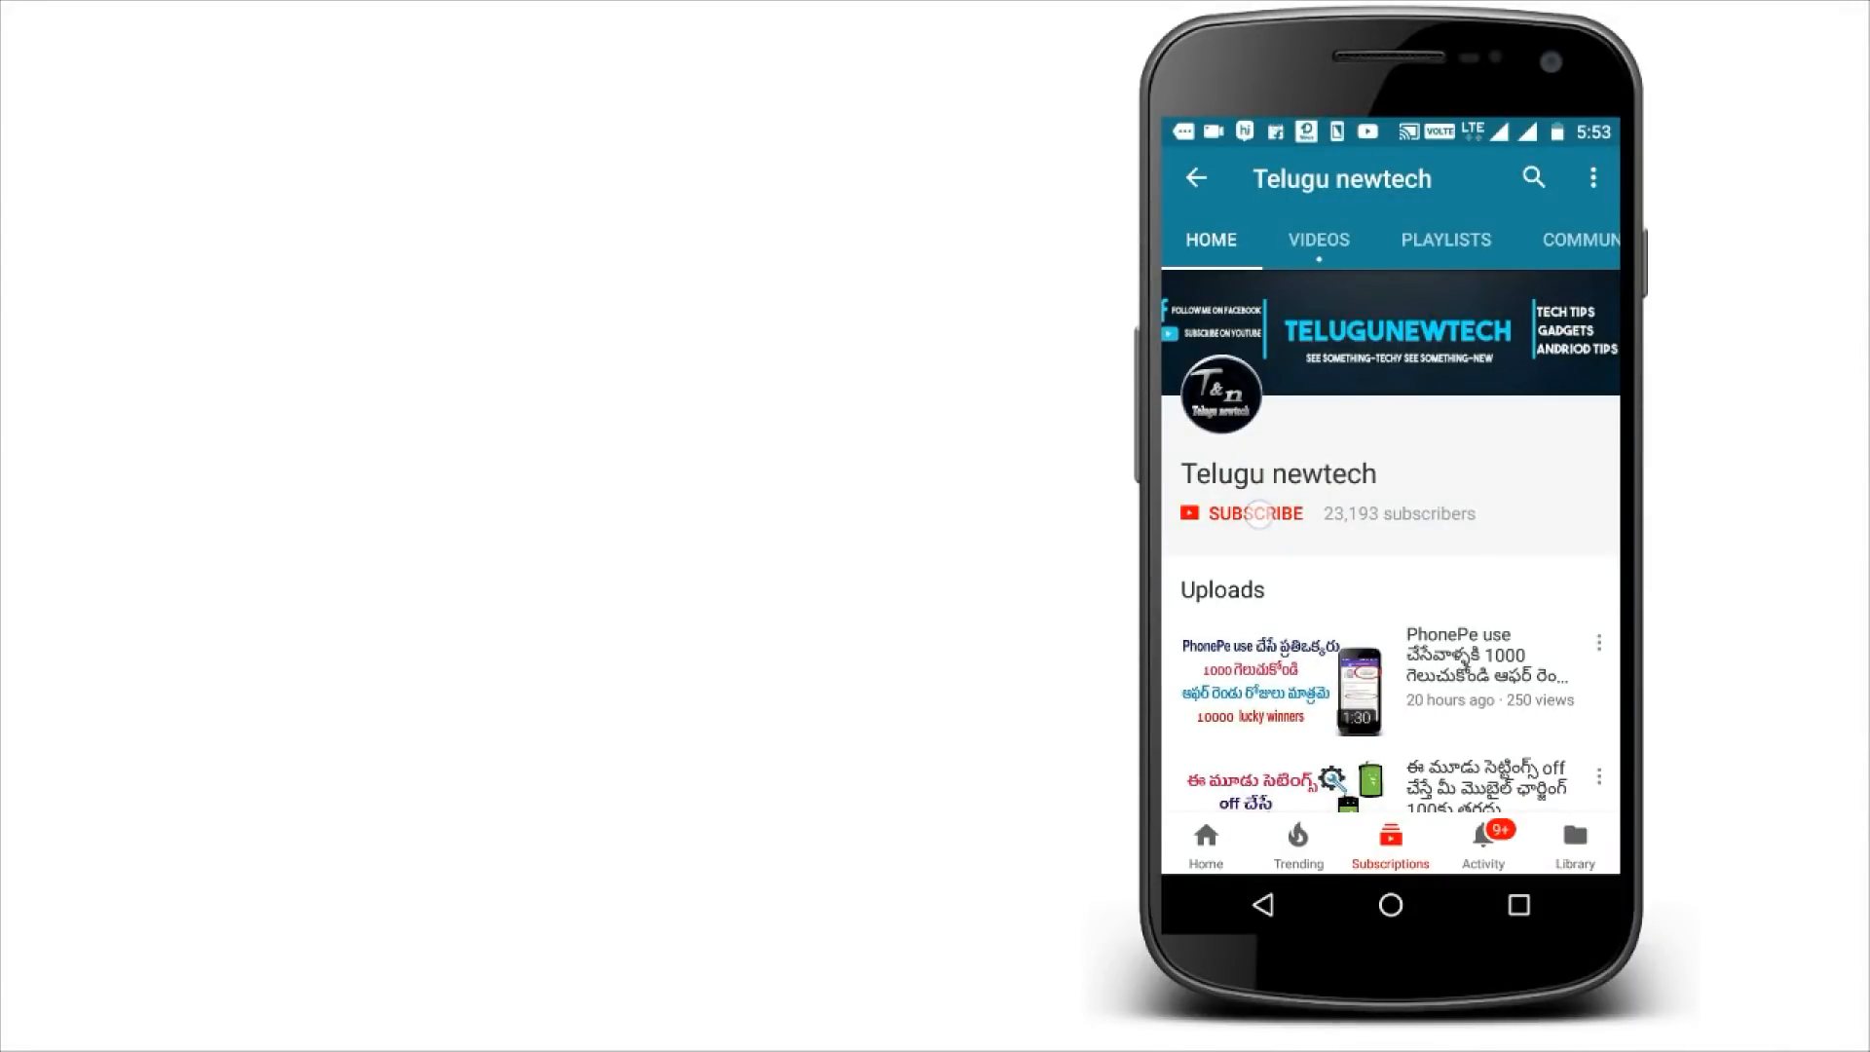
pyautogui.click(1252, 514)
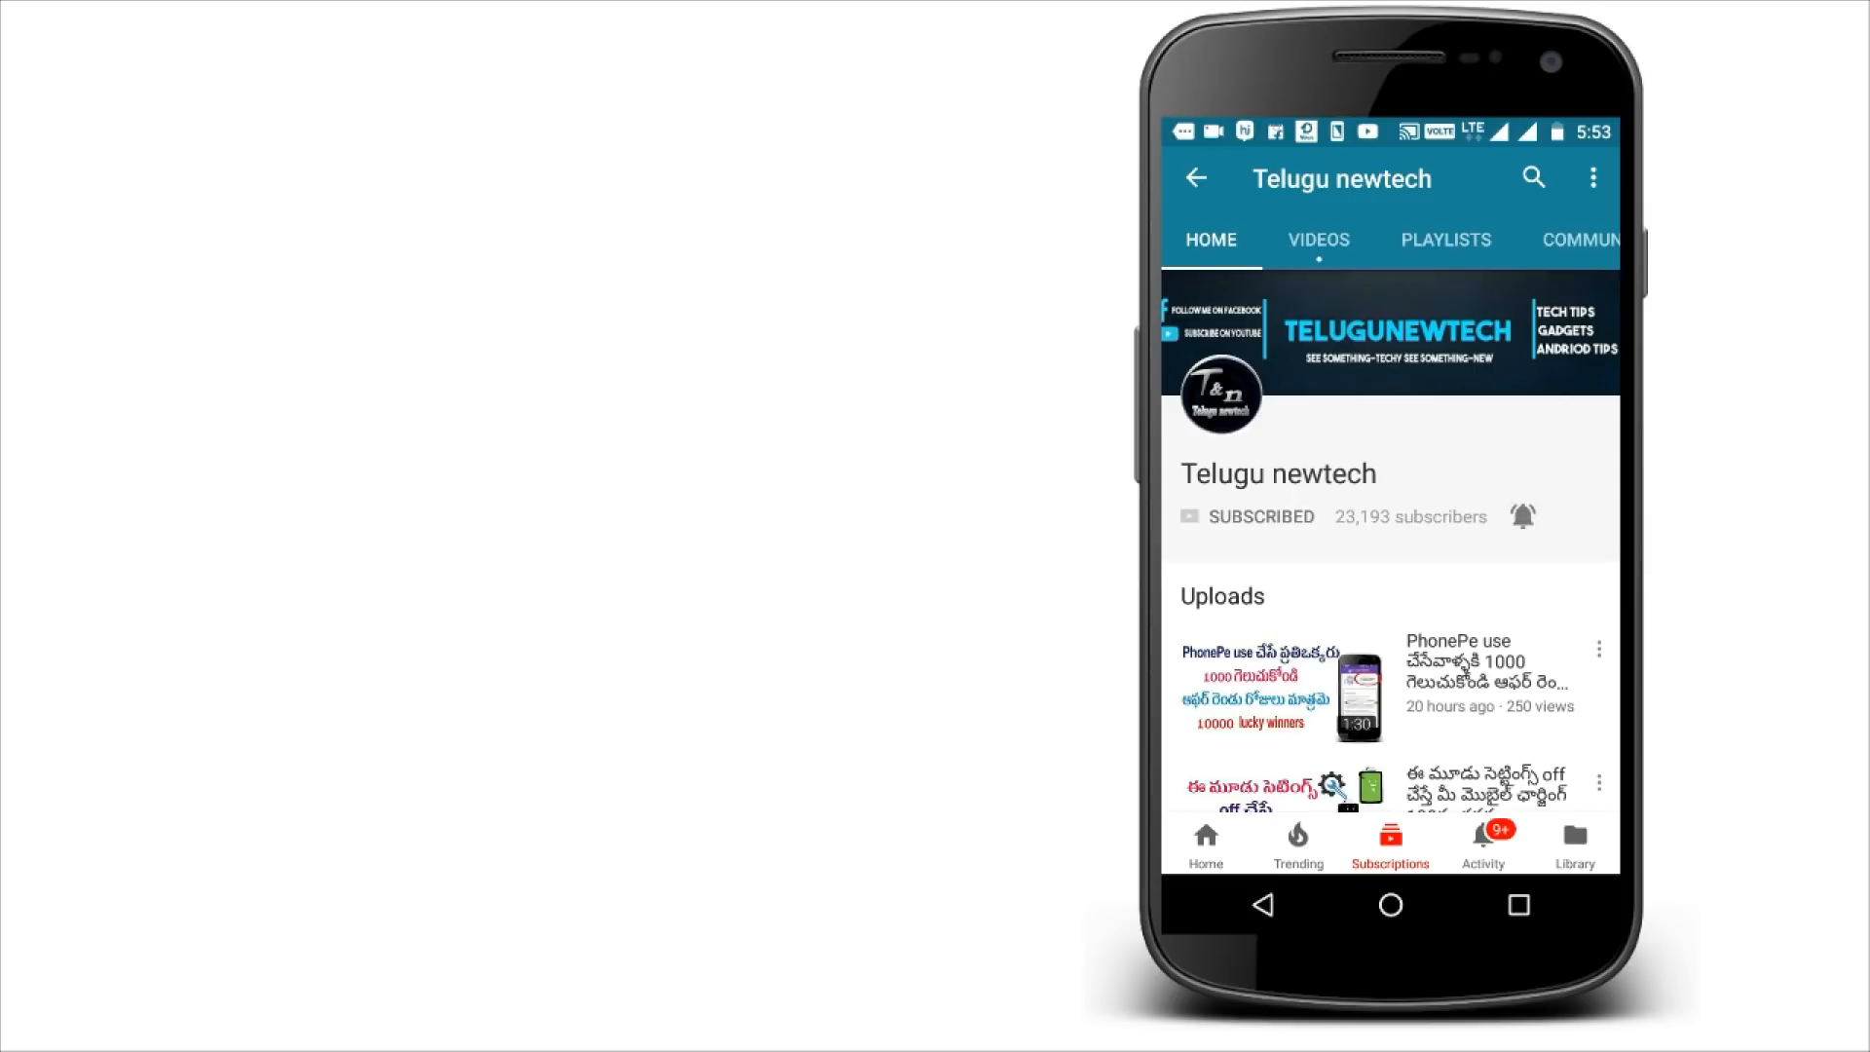
pyautogui.click(1521, 516)
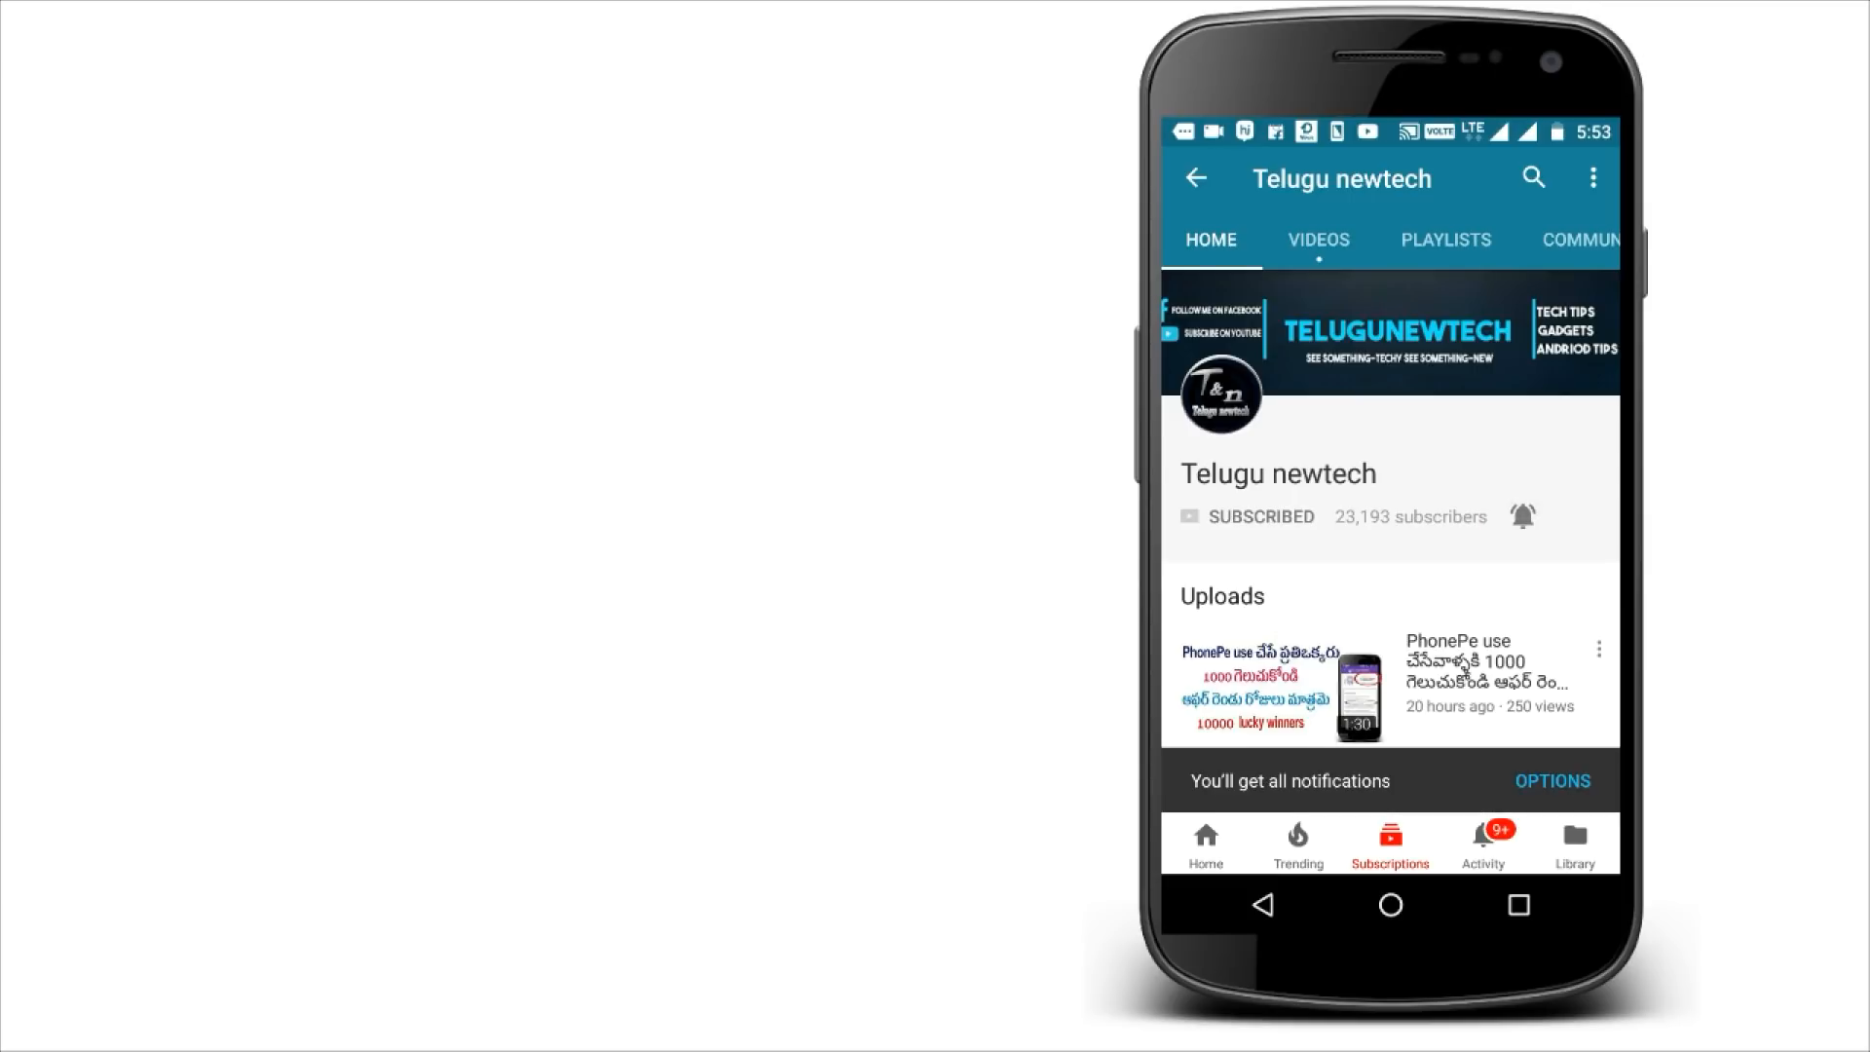
pyautogui.click(1387, 903)
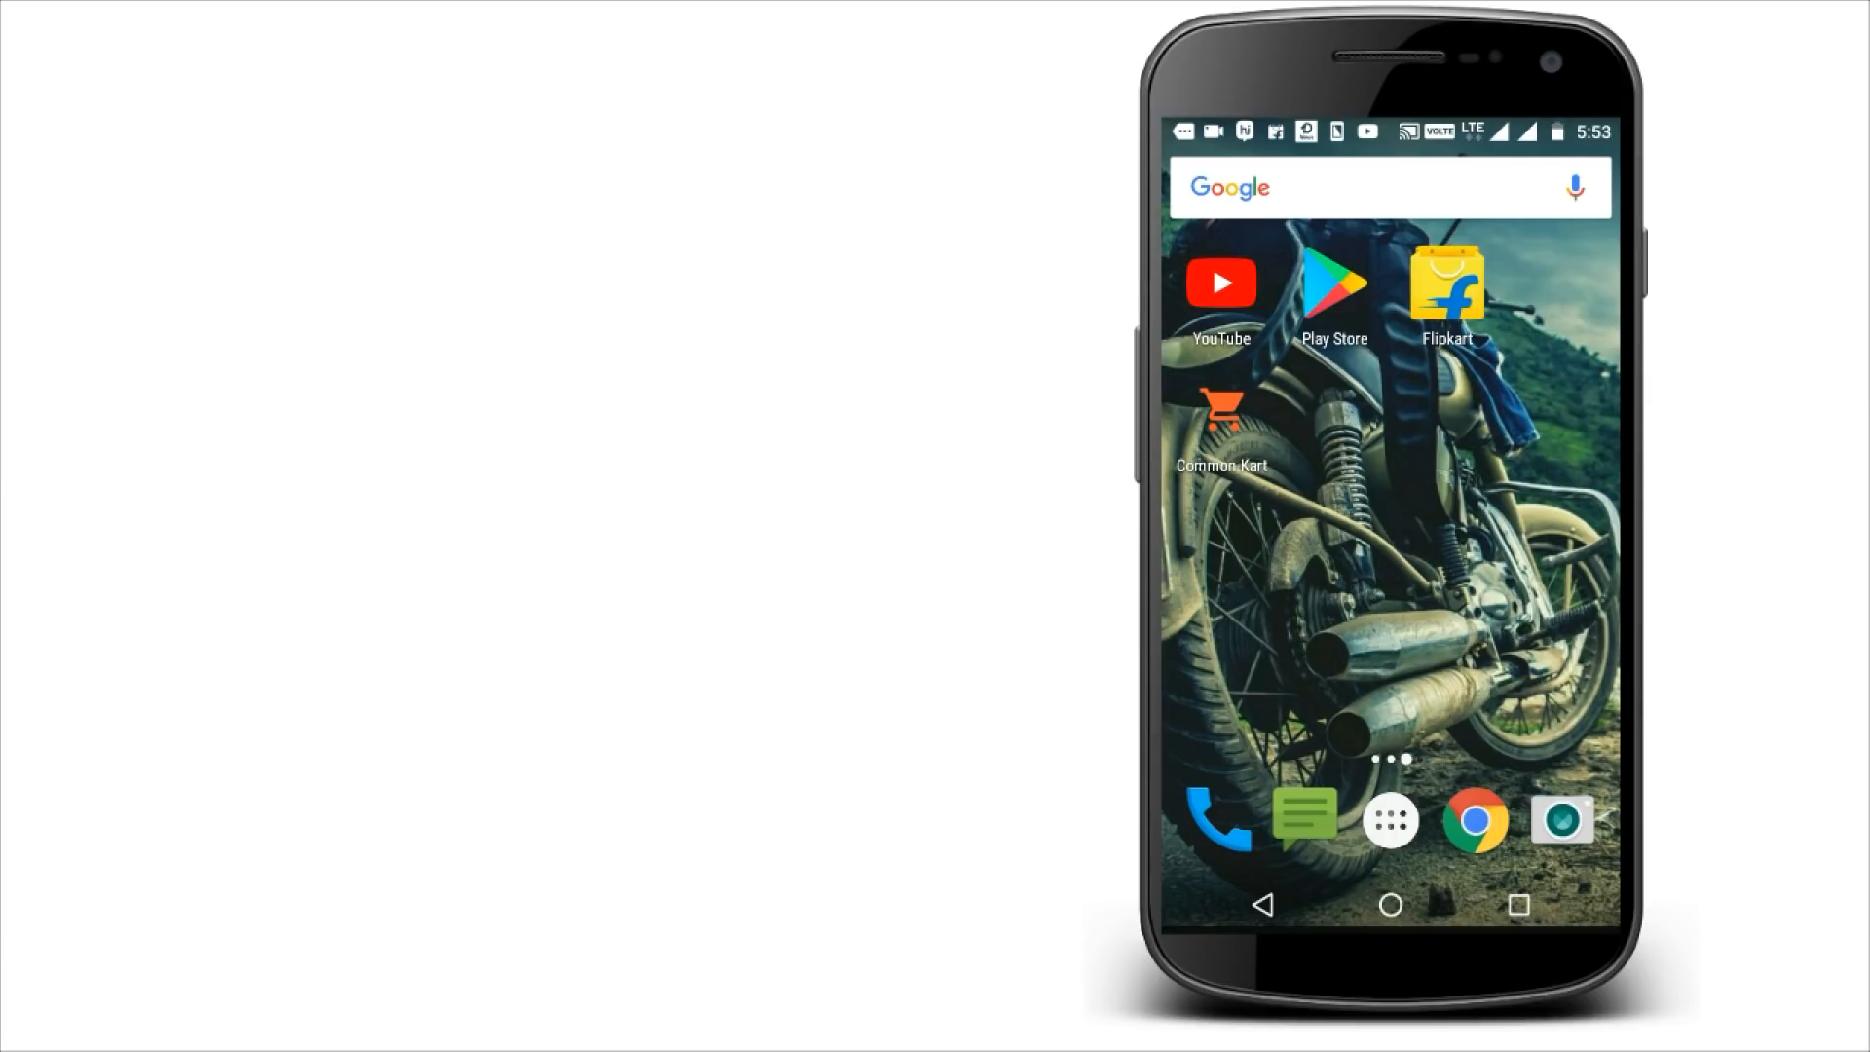
# Launch Flipkart and browse down its home page of deals and categories.
pyautogui.click(1444, 287)
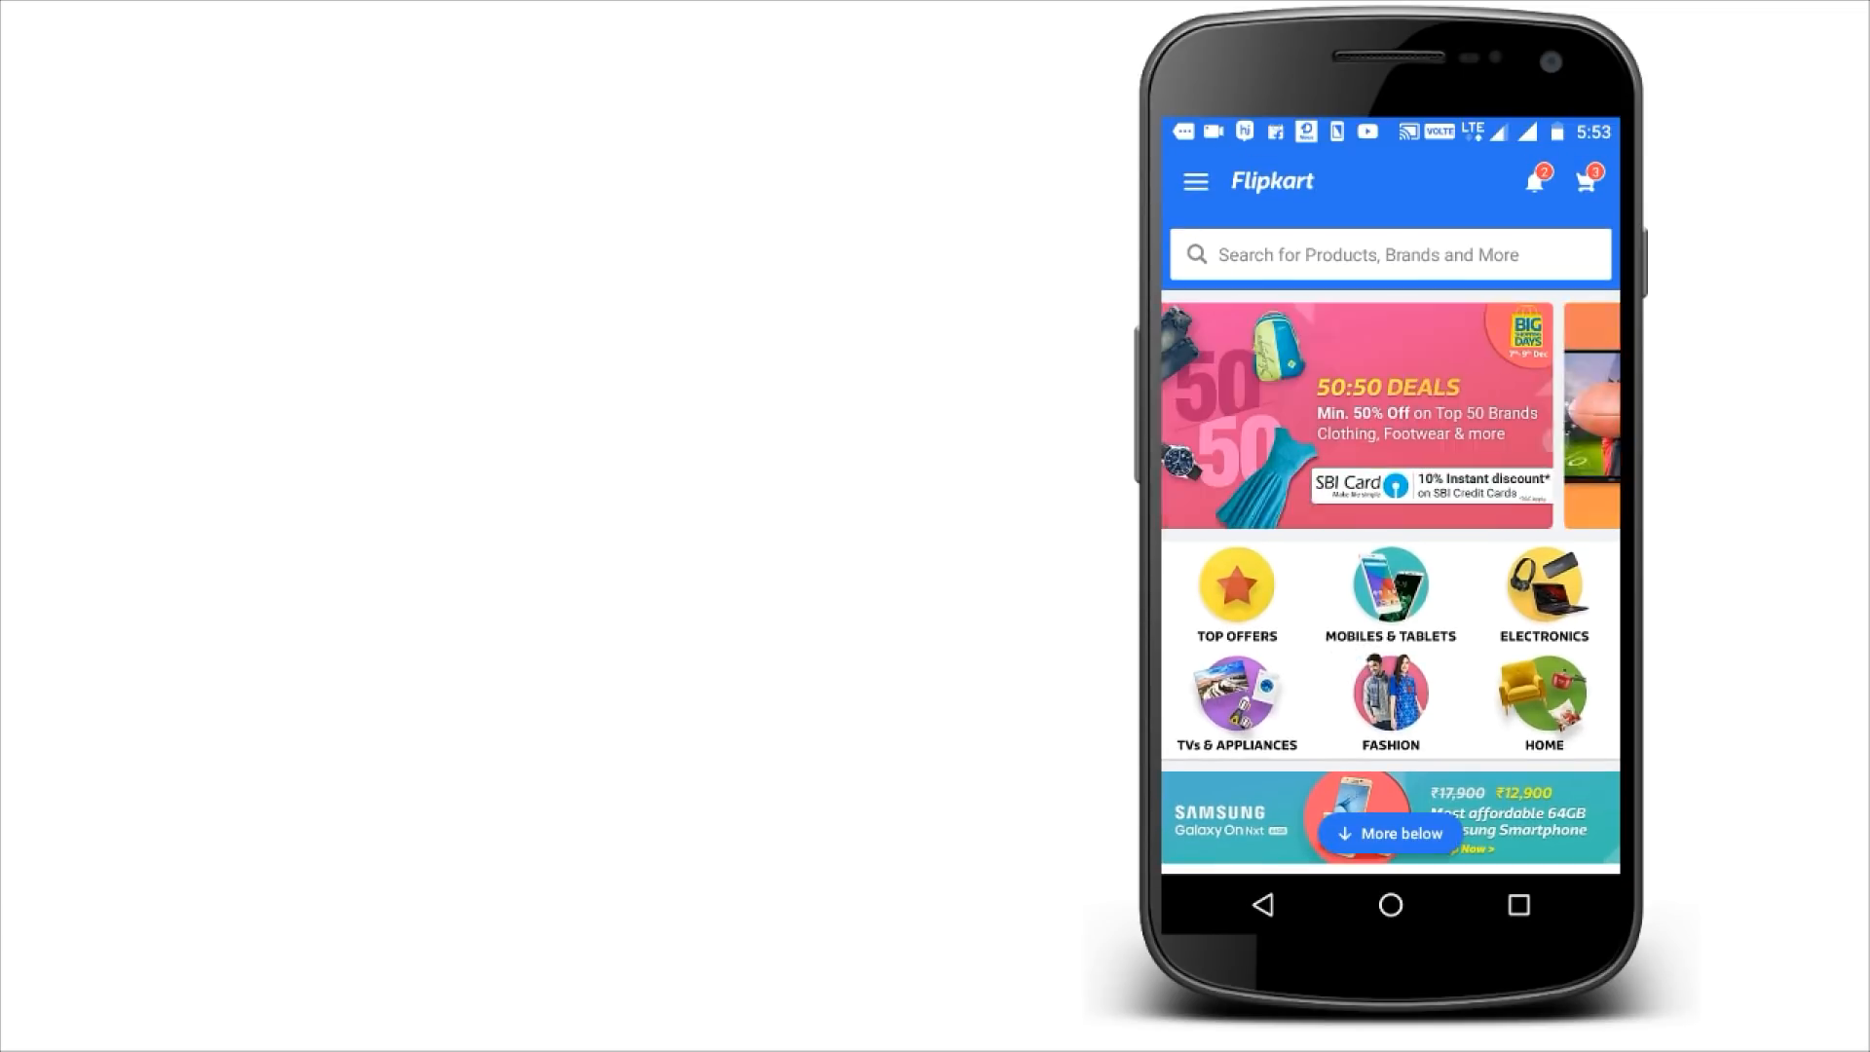
pyautogui.scroll(-3)
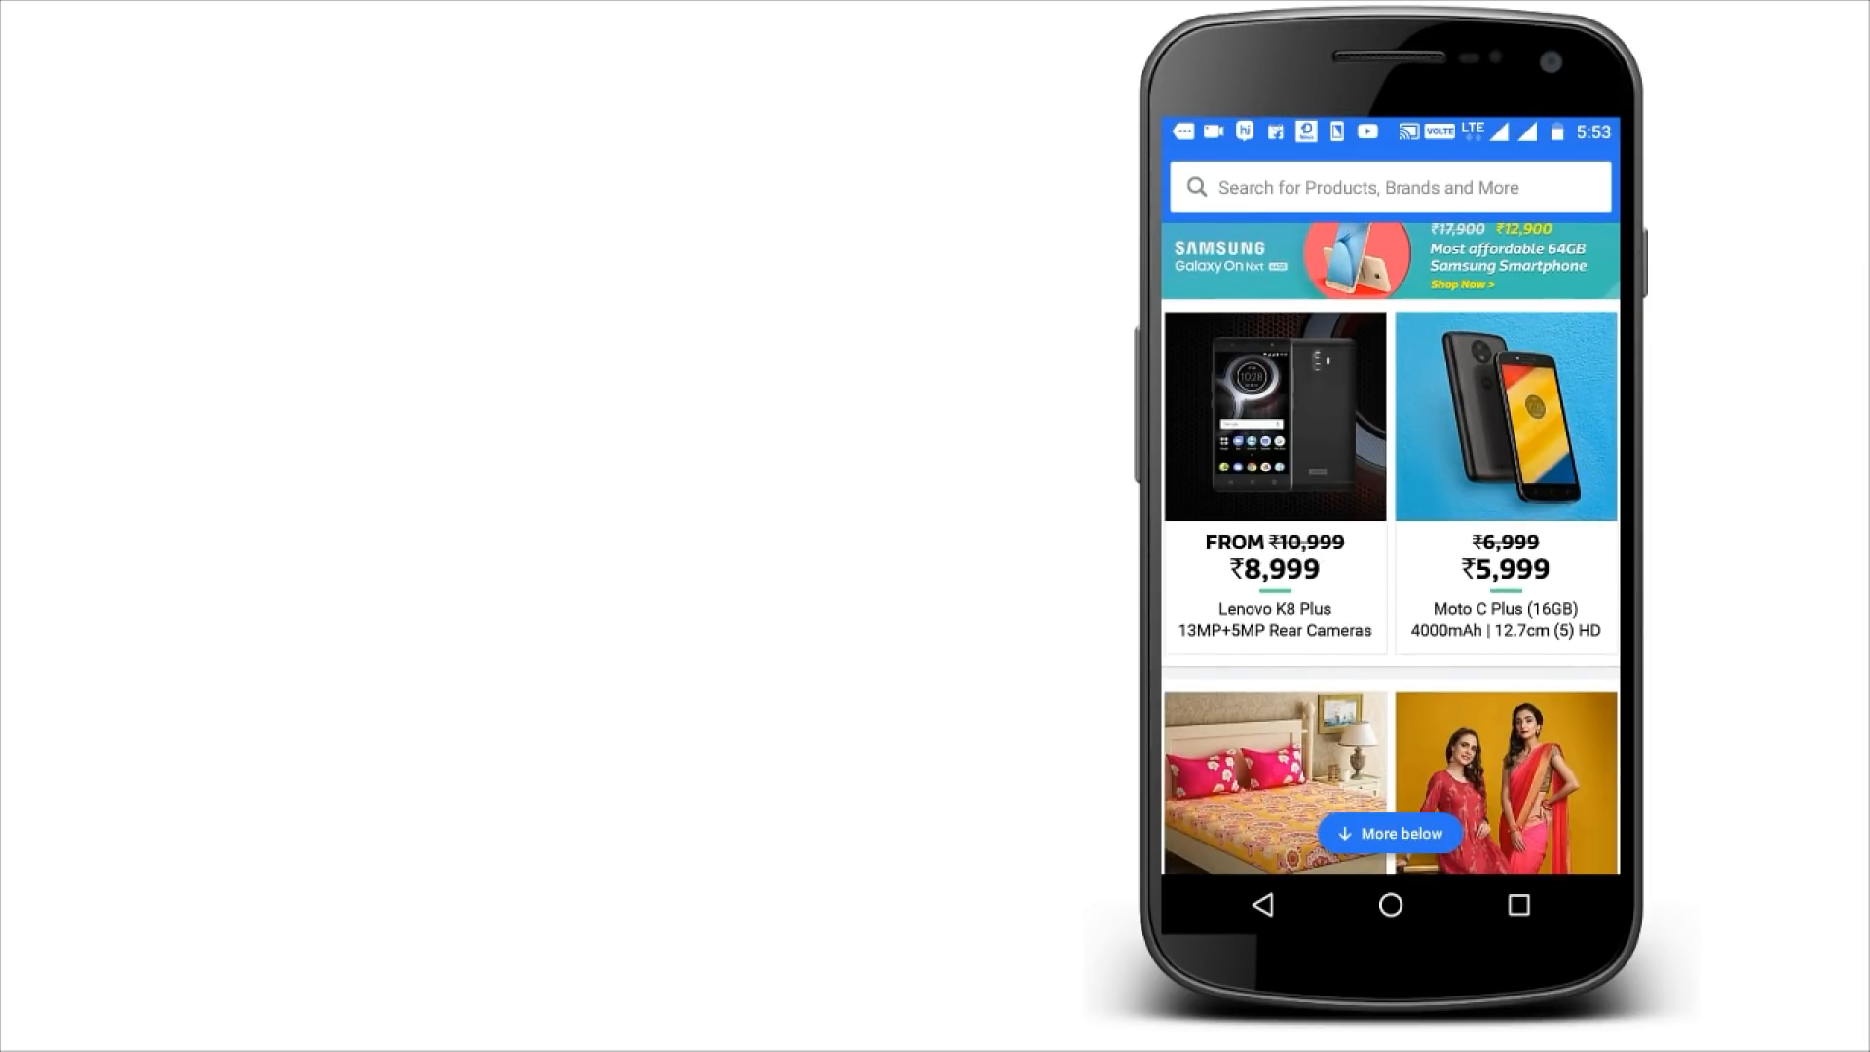
pyautogui.scroll(-3)
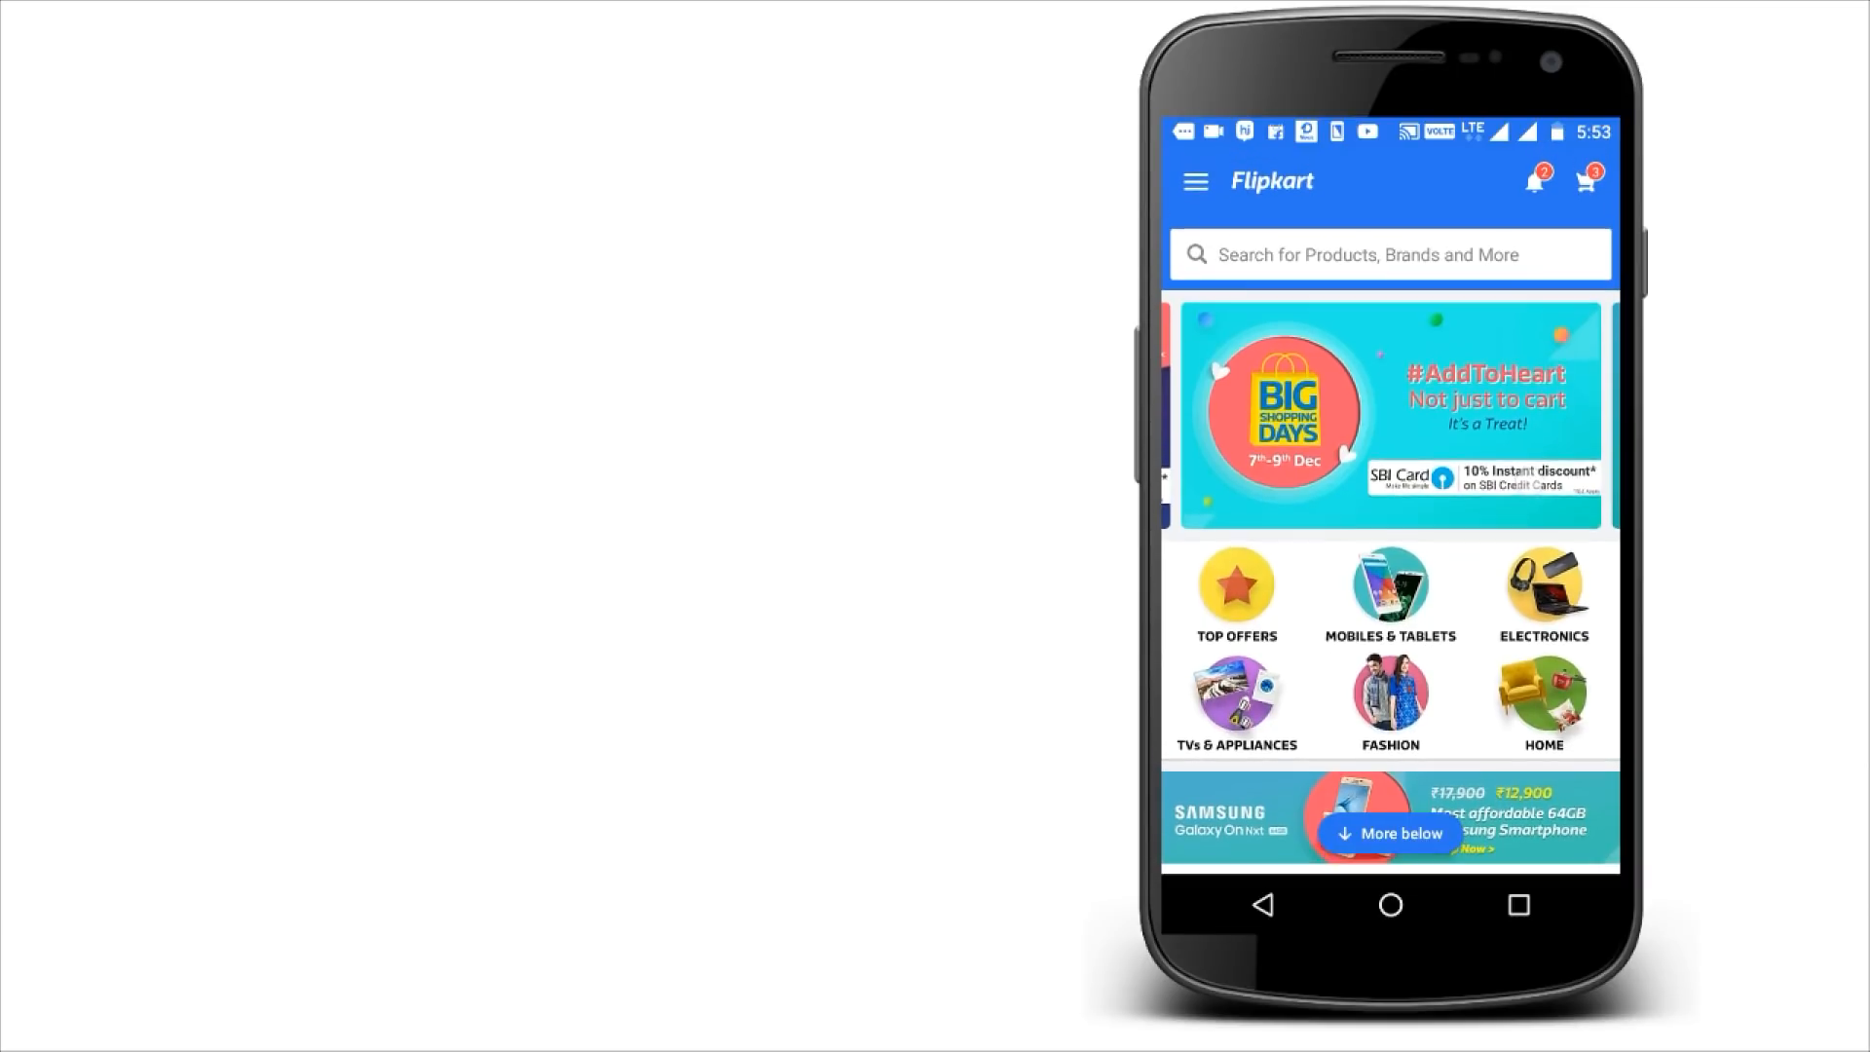
pyautogui.scroll(-3)
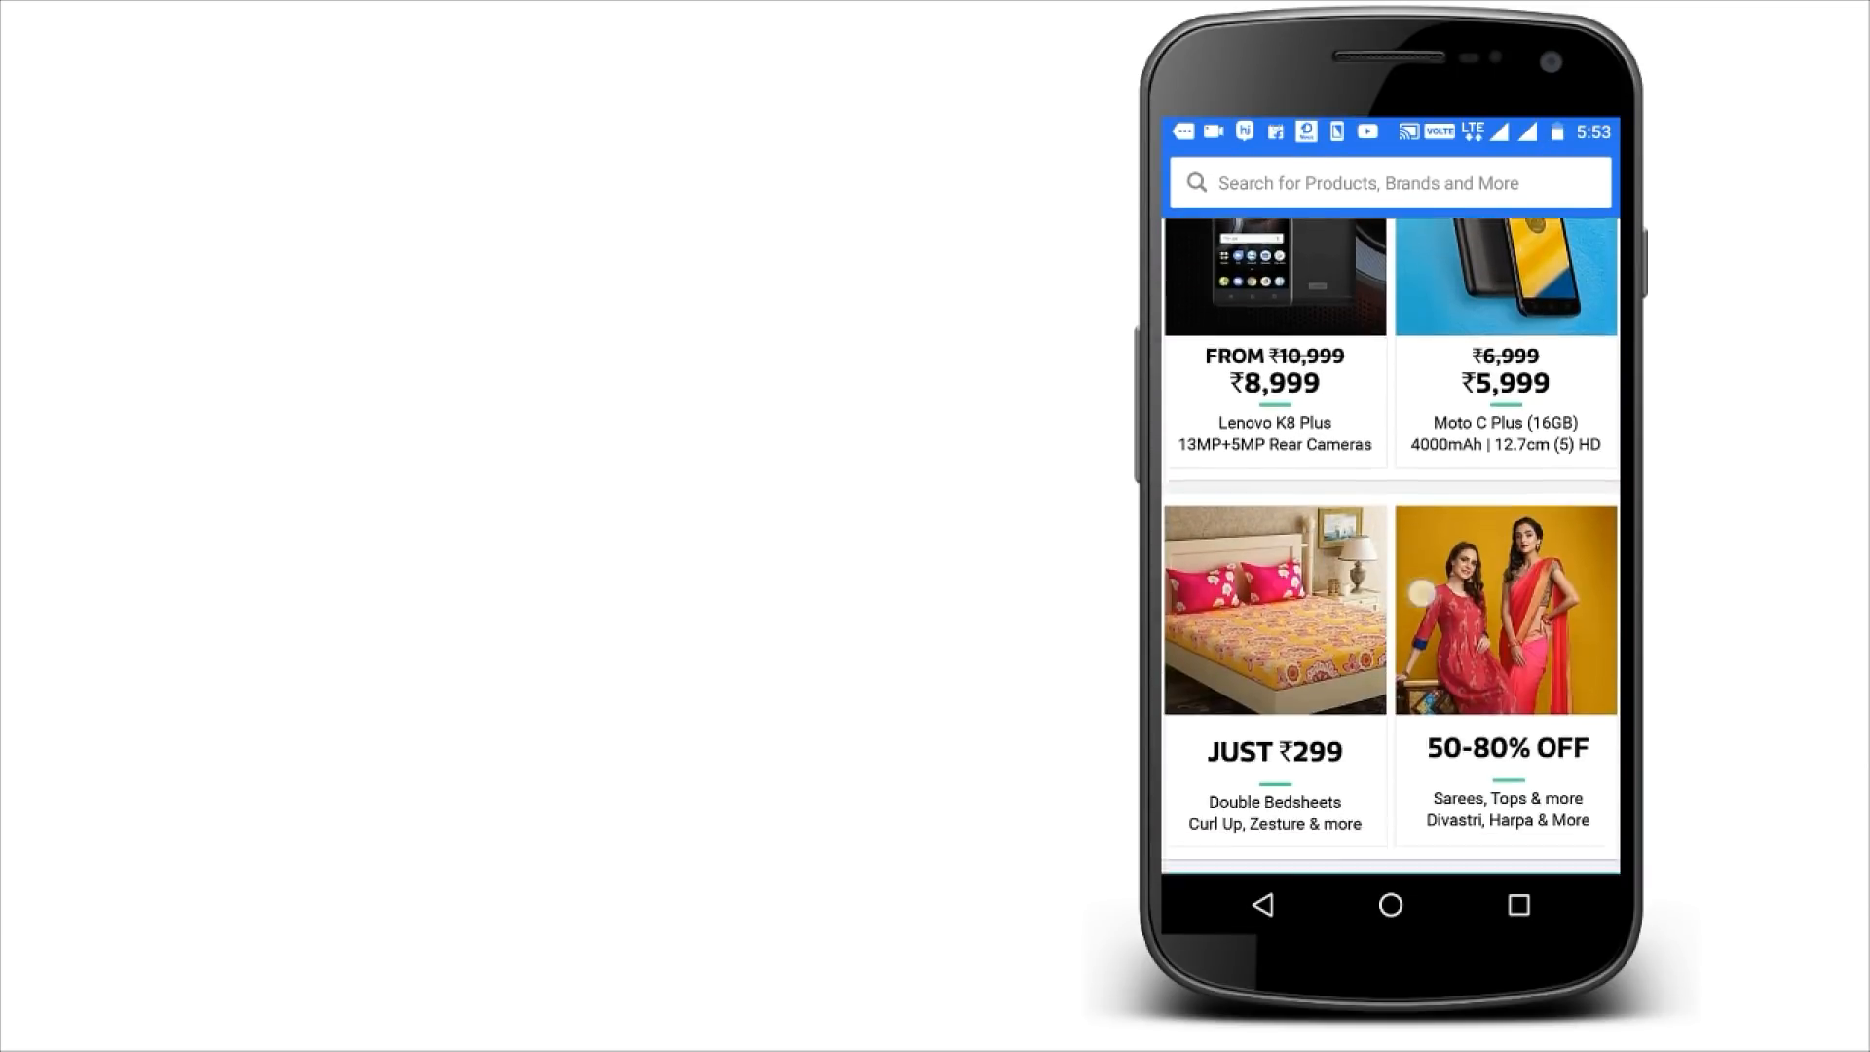
pyautogui.scroll(-3)
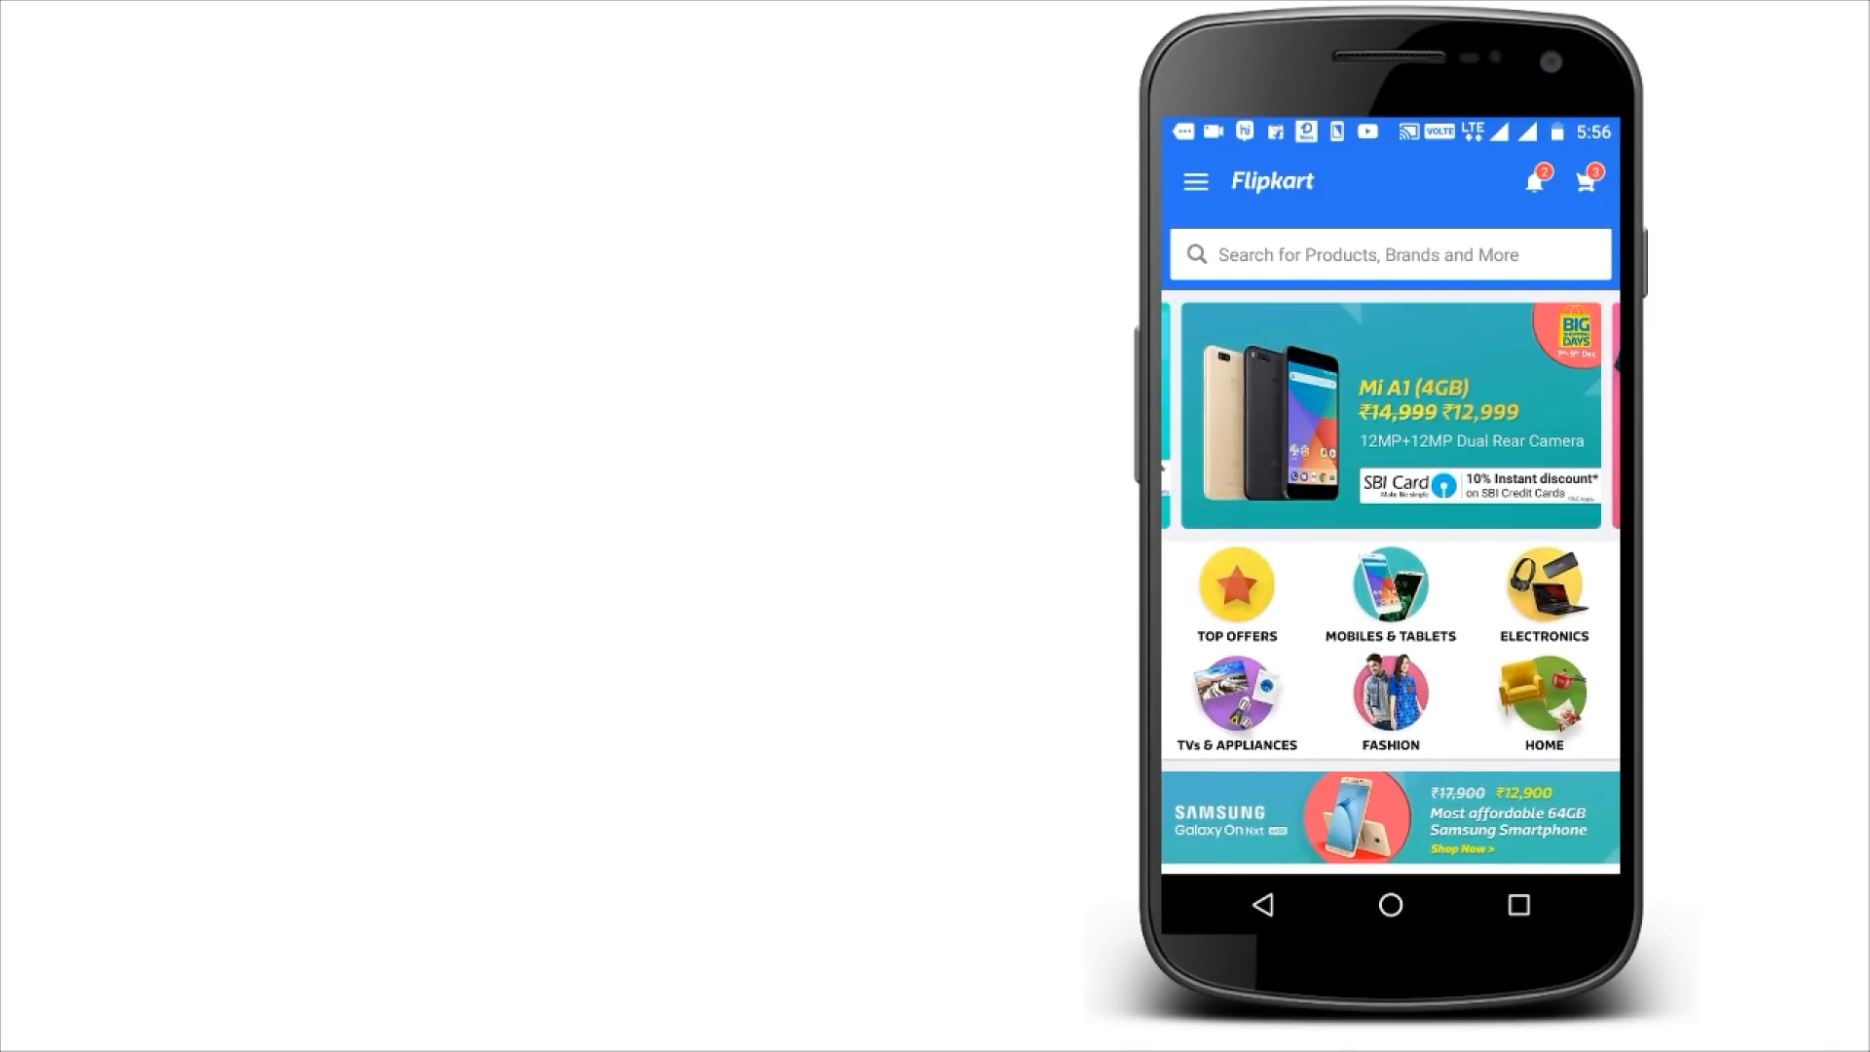
# Scroll further down the Flipkart home page feed before heading home.
pyautogui.scroll(-3)
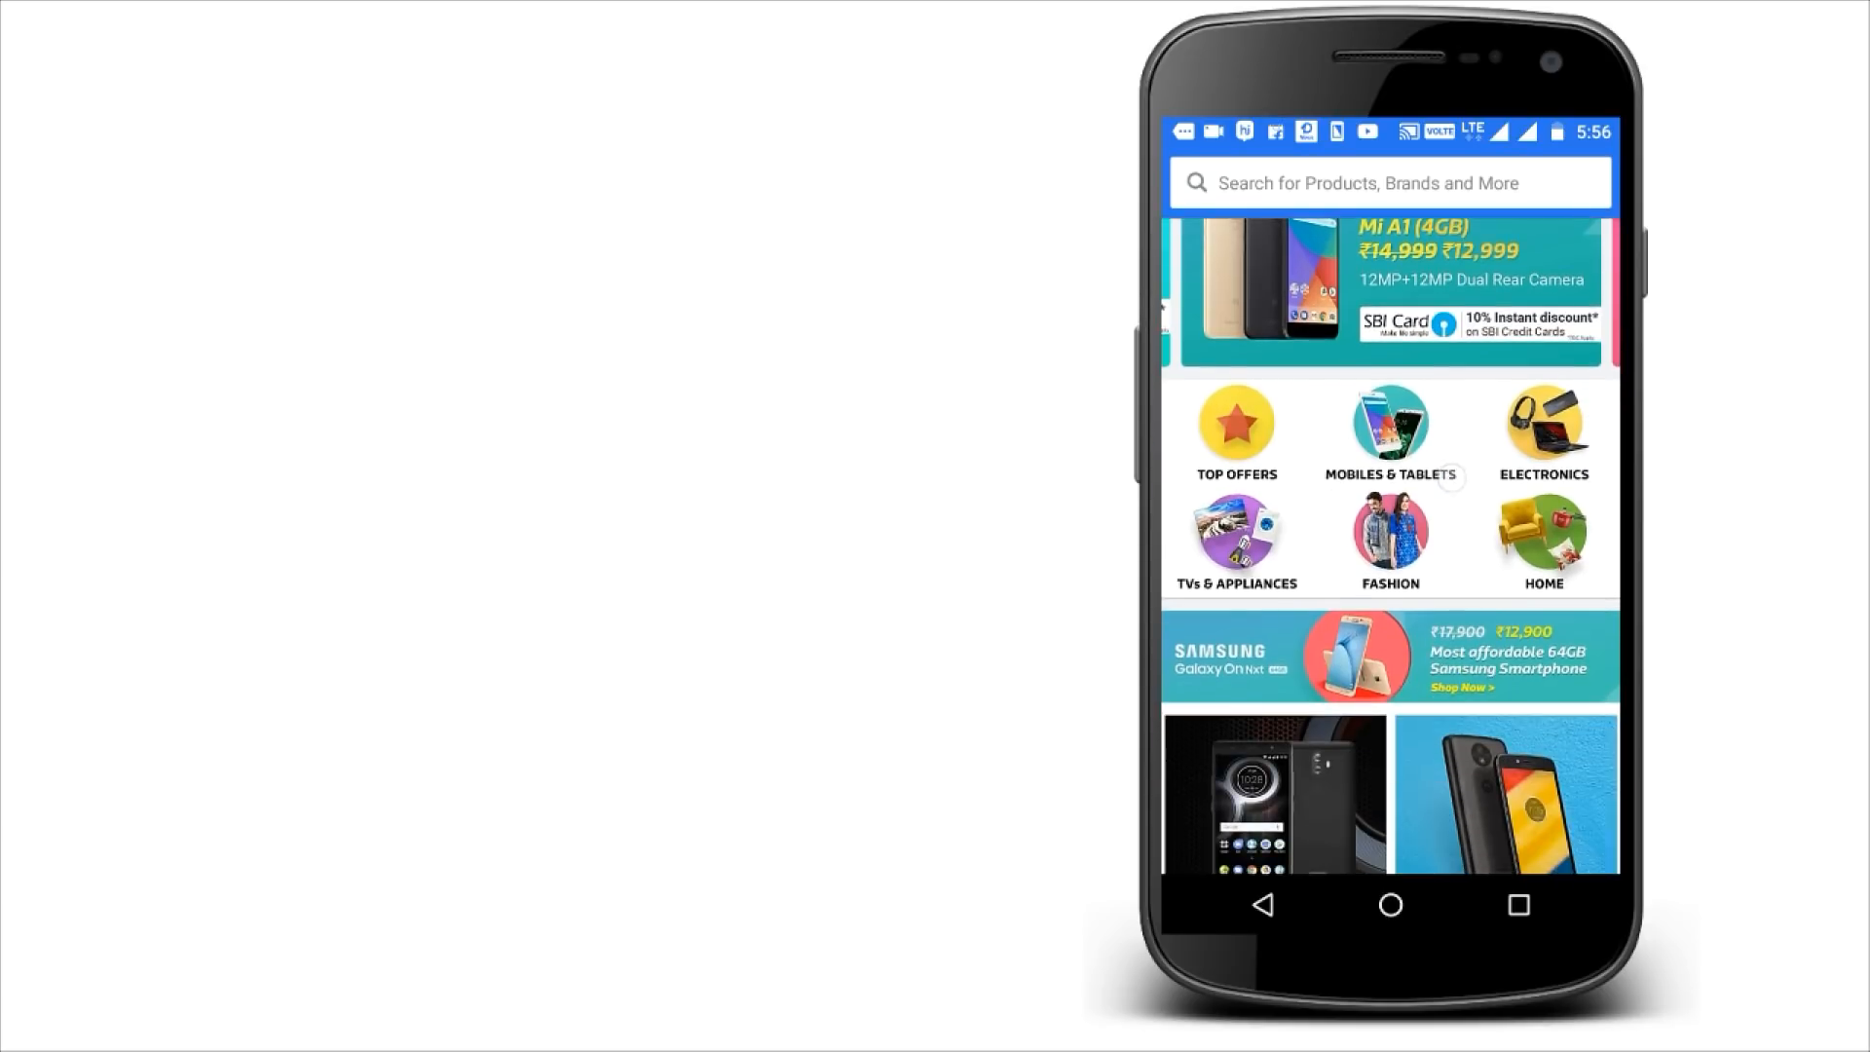
pyautogui.scroll(-3)
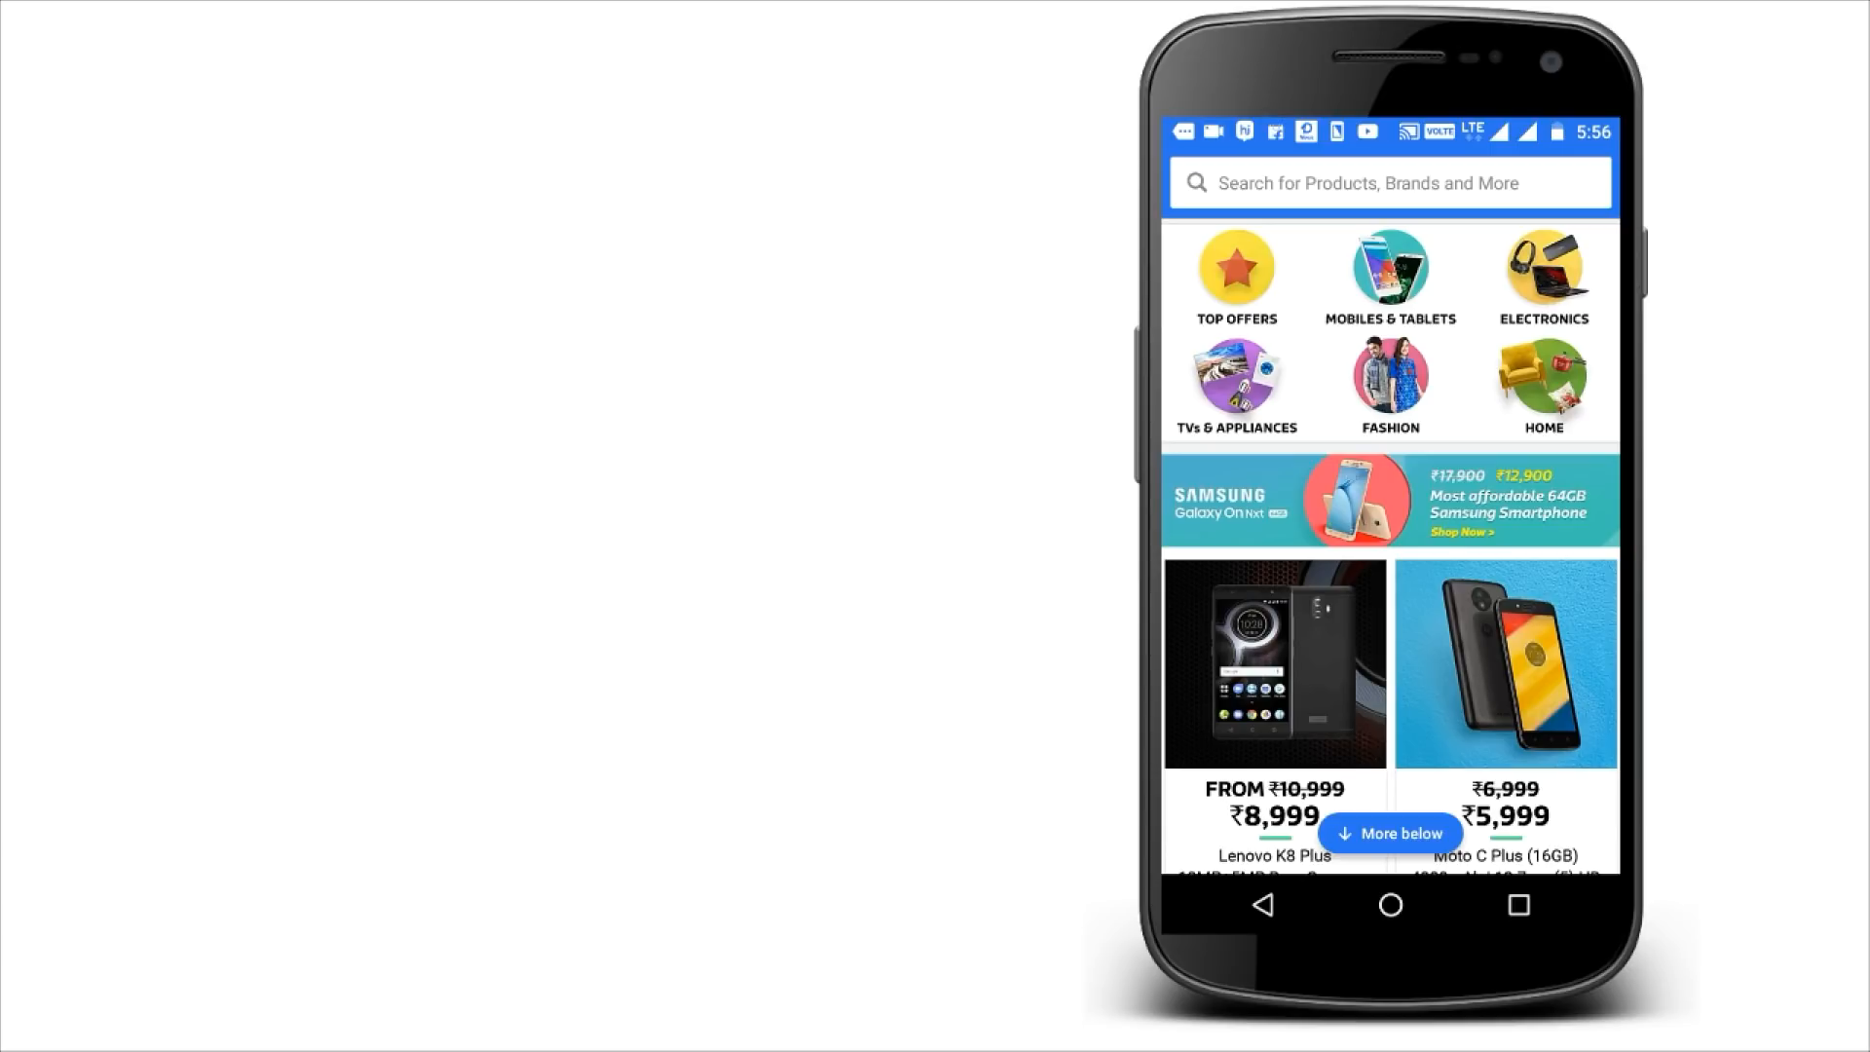
pyautogui.scroll(-3)
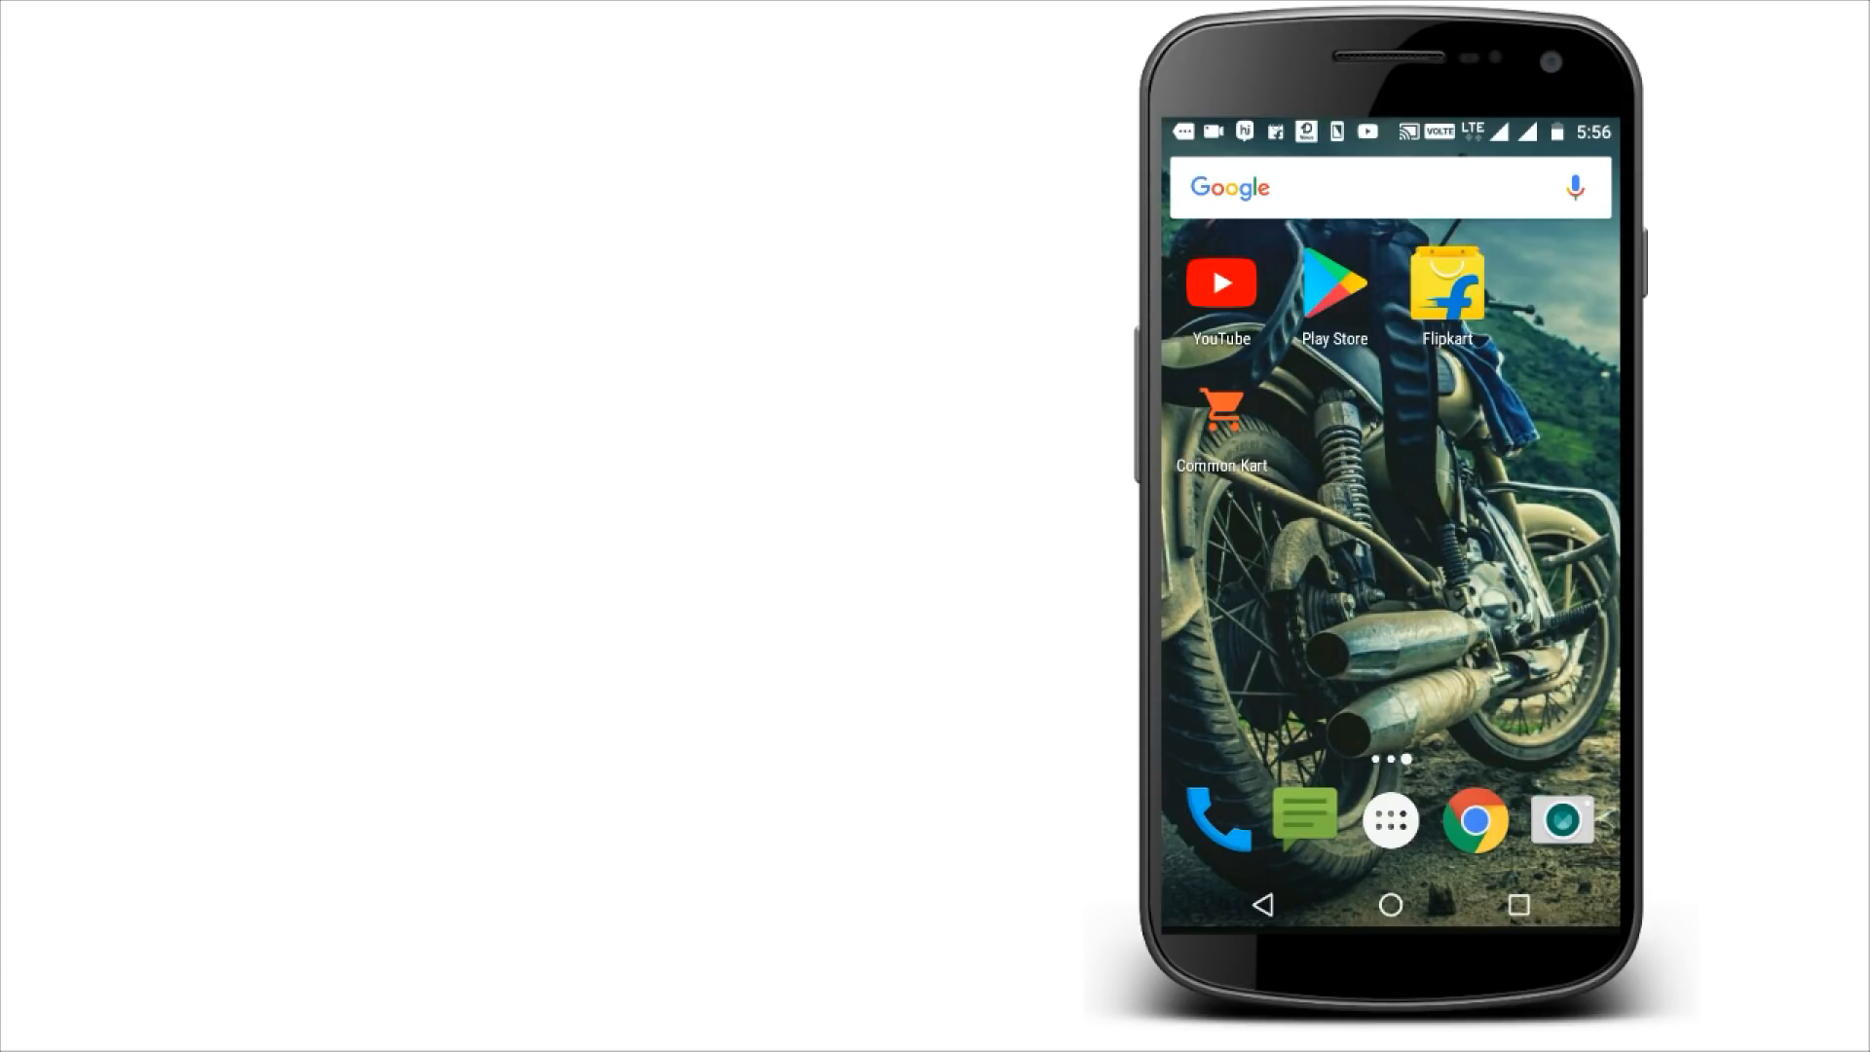
# Launch Common Kart and rerun the '64gb pendrive' search from suggestions.
pyautogui.click(1221, 419)
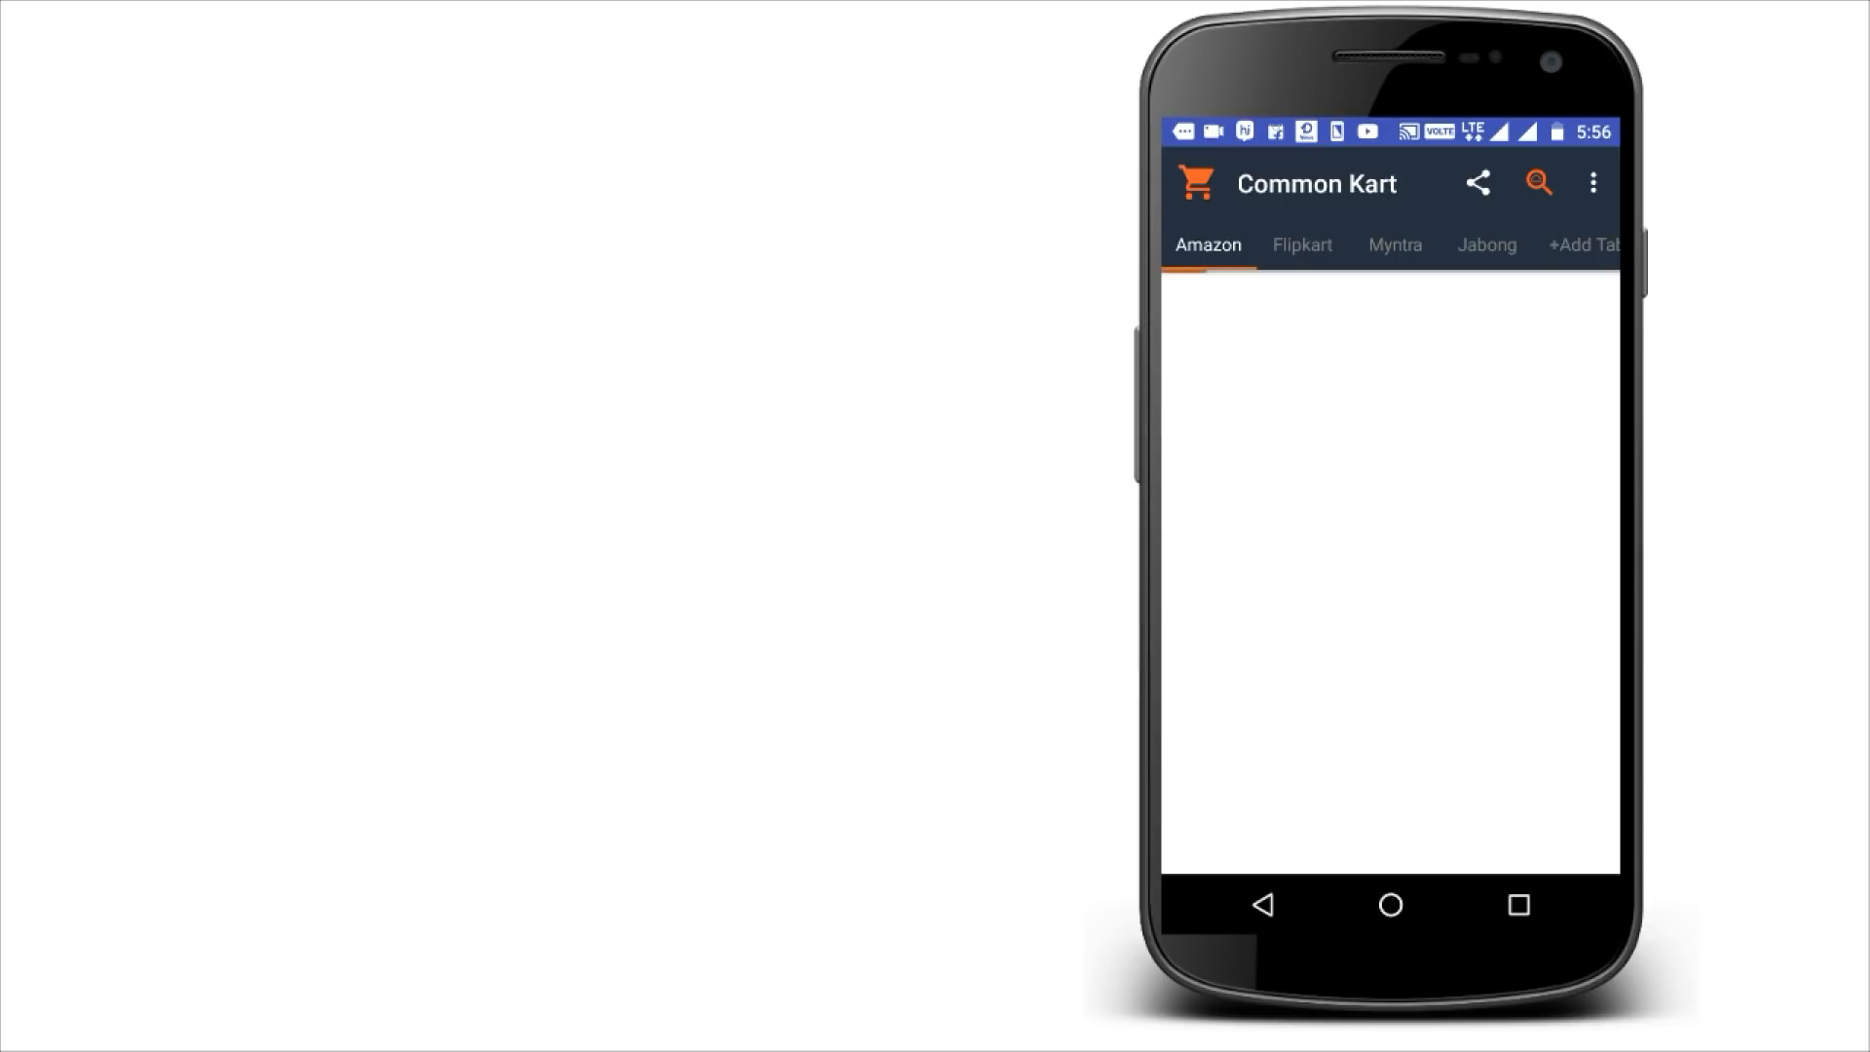
pyautogui.click(1536, 182)
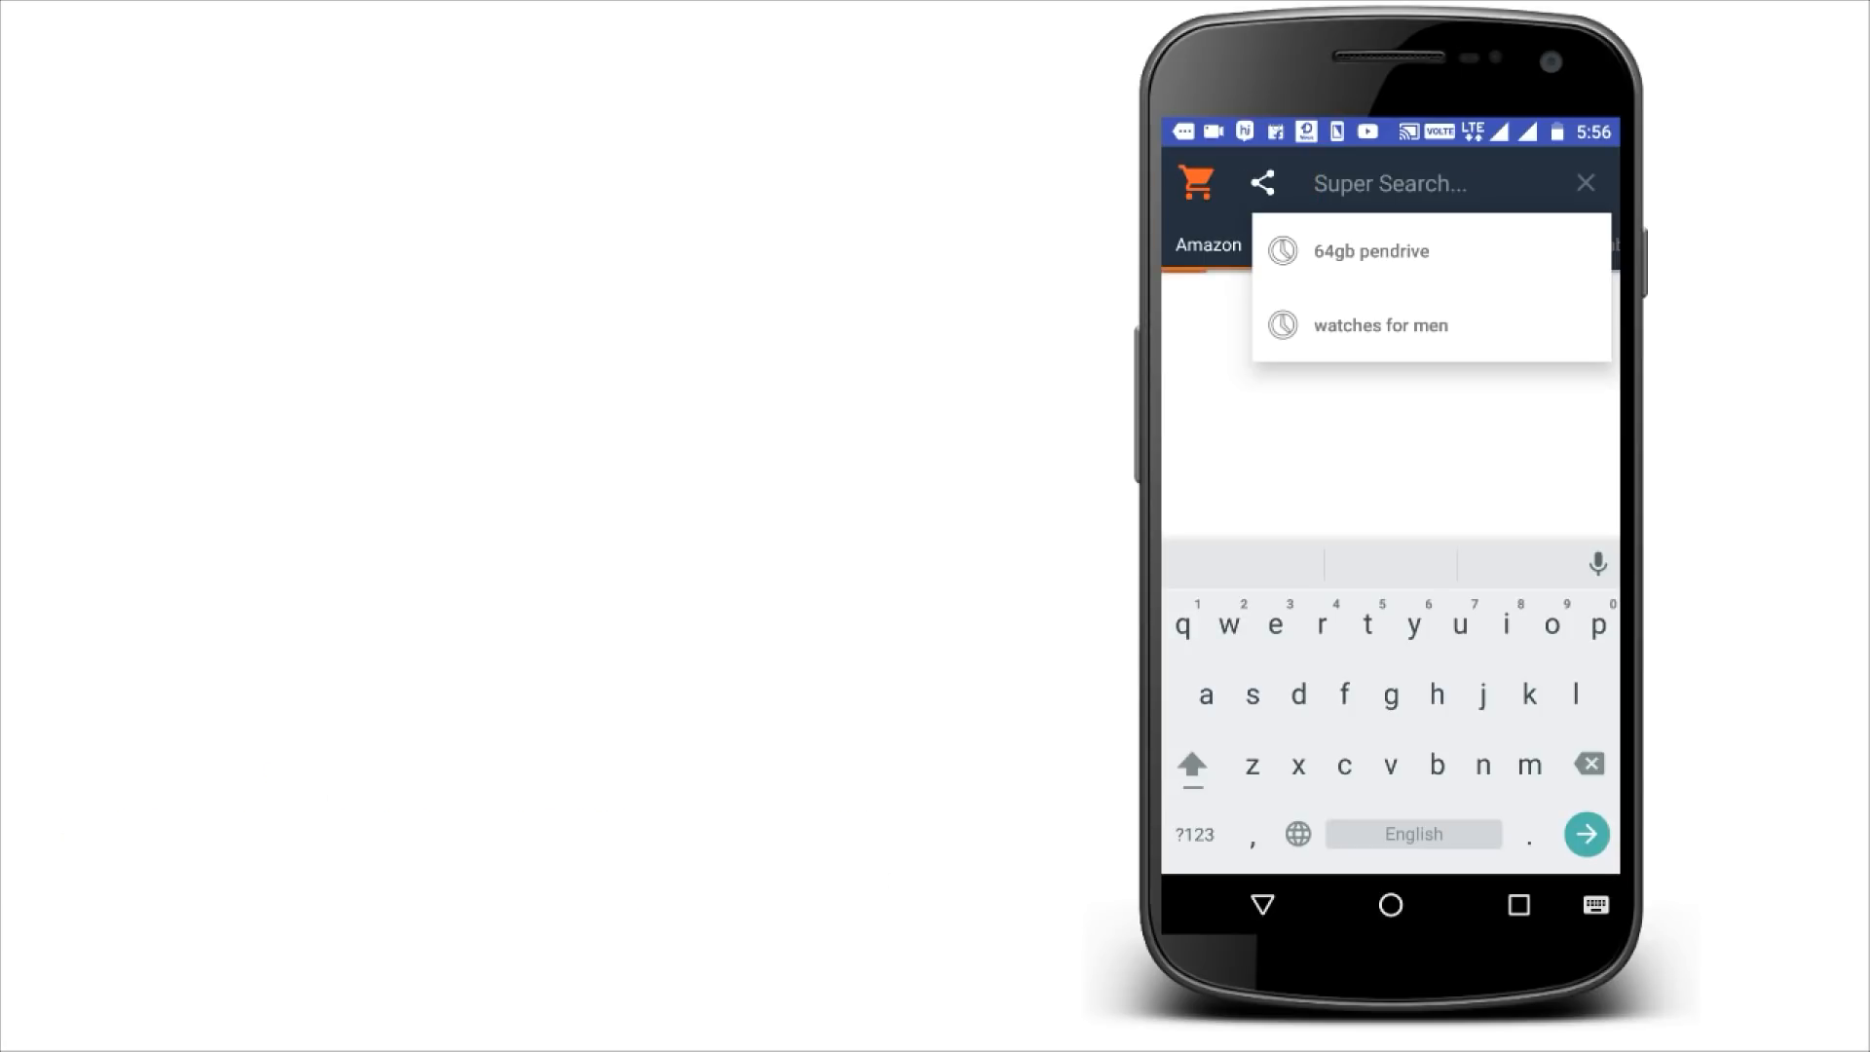
pyautogui.click(1368, 250)
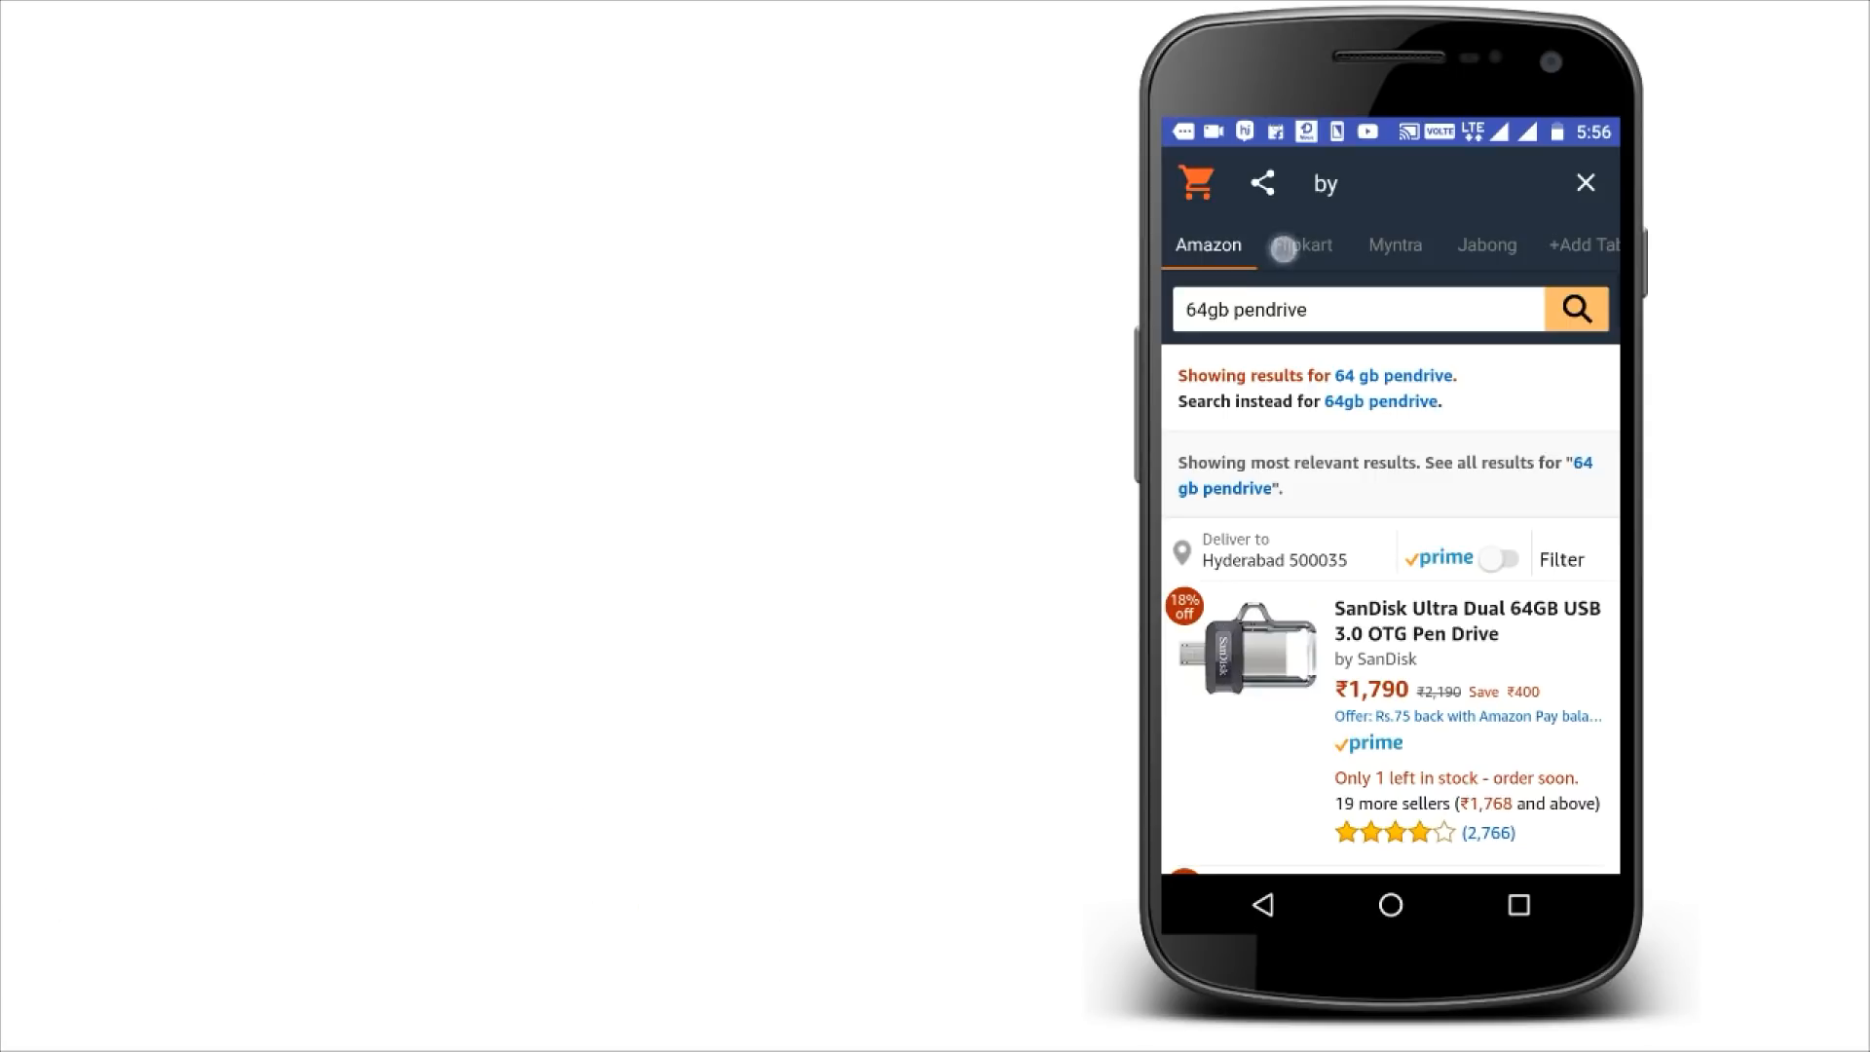
# Check the pendrive results on the Flipkart, Myntra and Jabong tabs, then go home.
pyautogui.click(1301, 244)
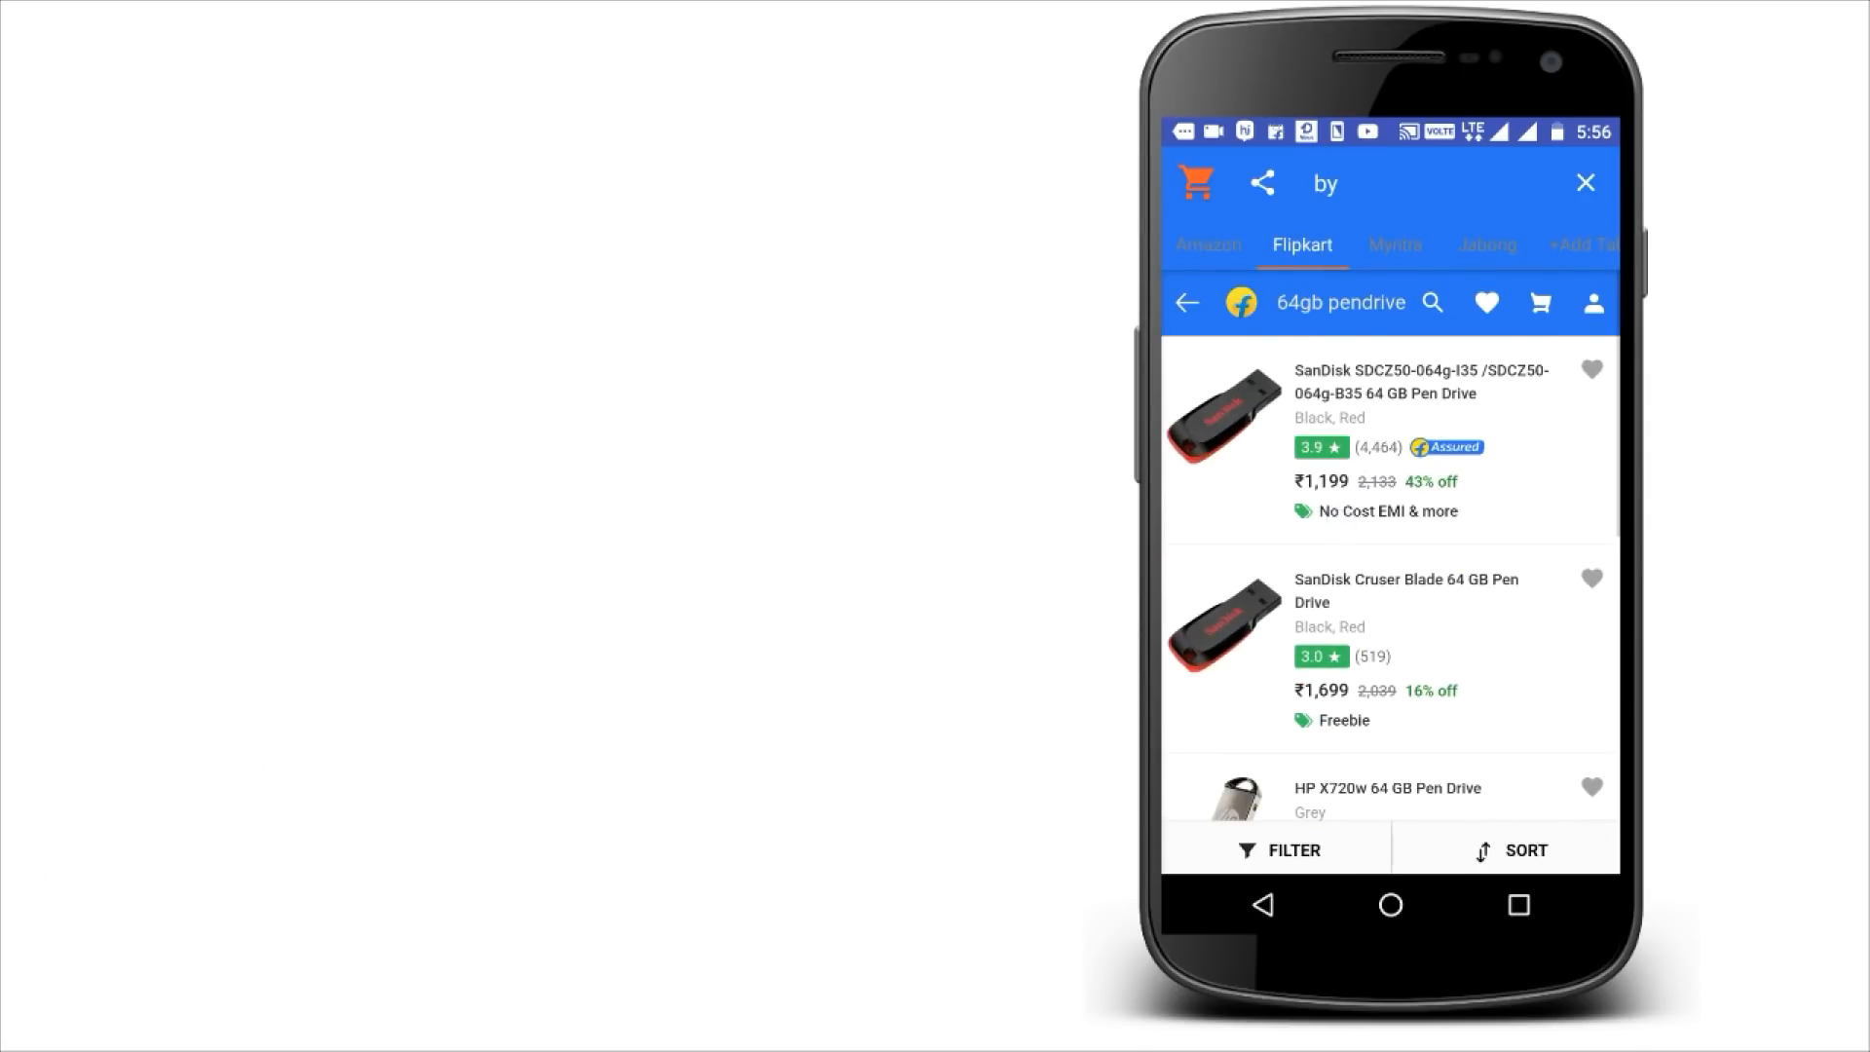
pyautogui.click(1387, 245)
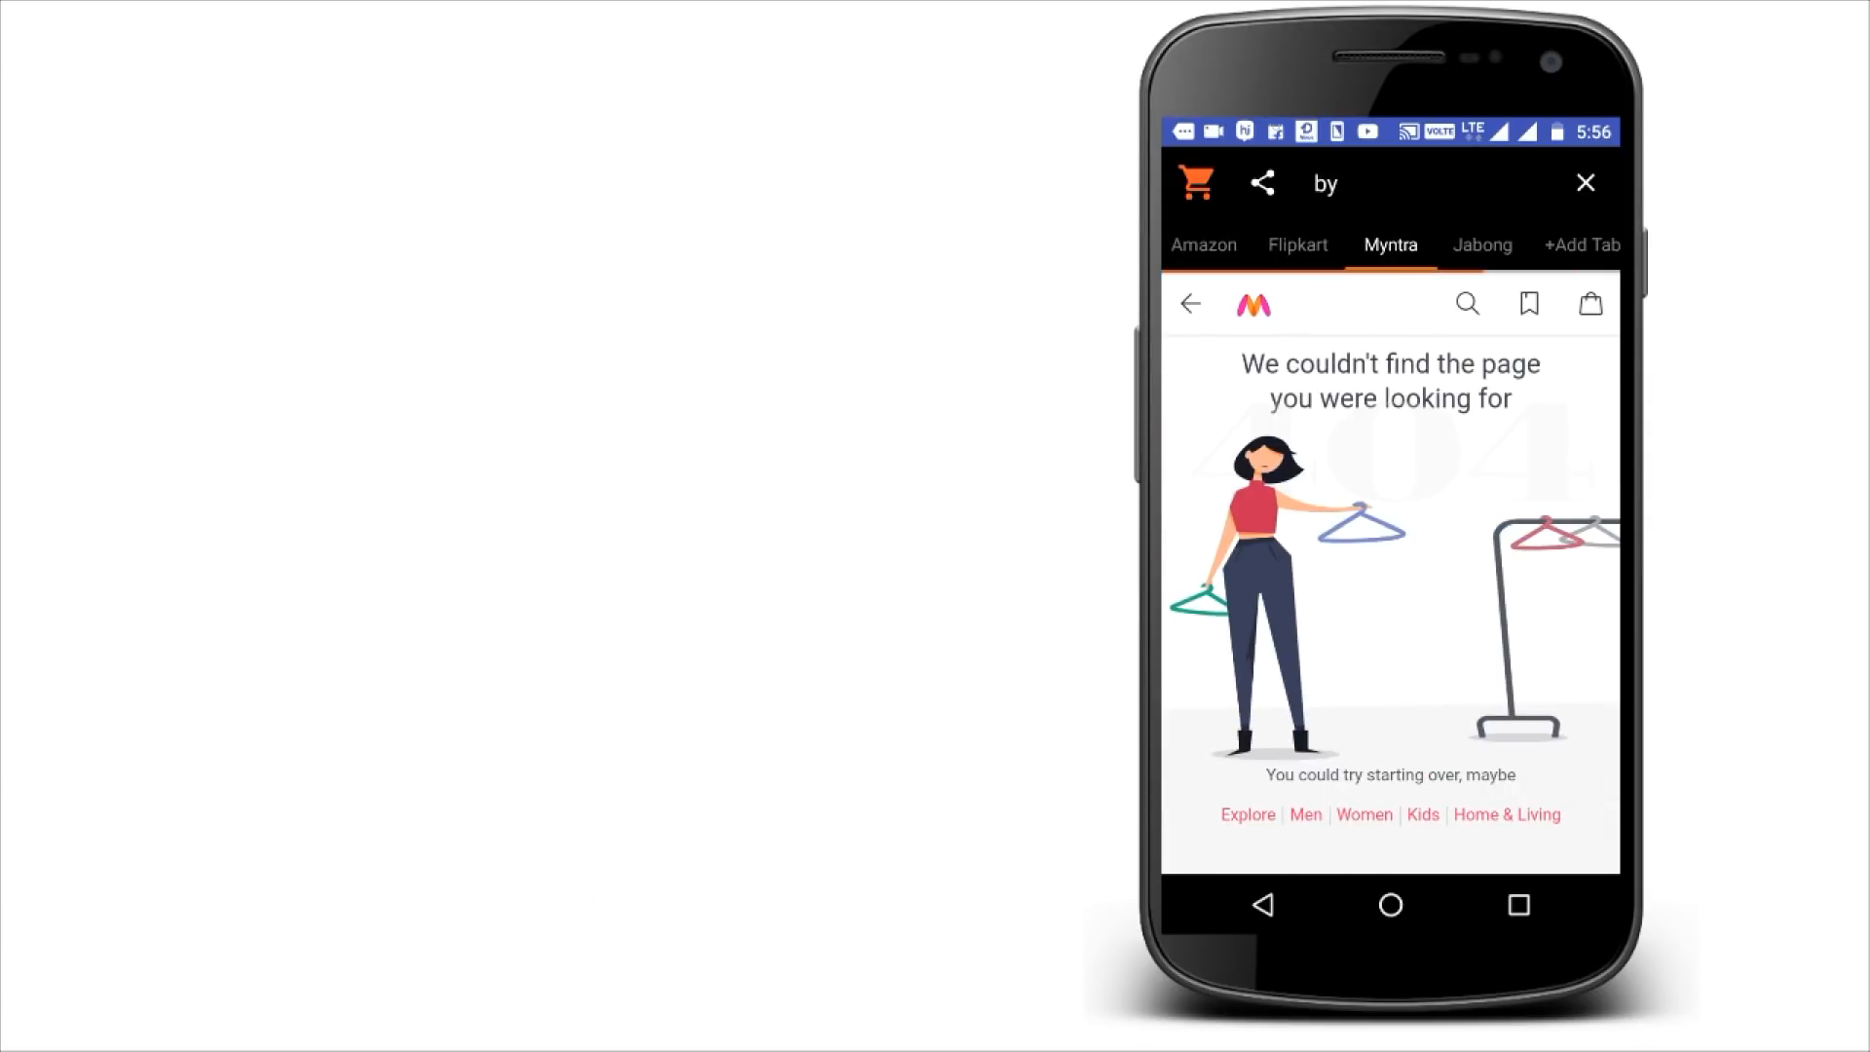
pyautogui.click(1483, 244)
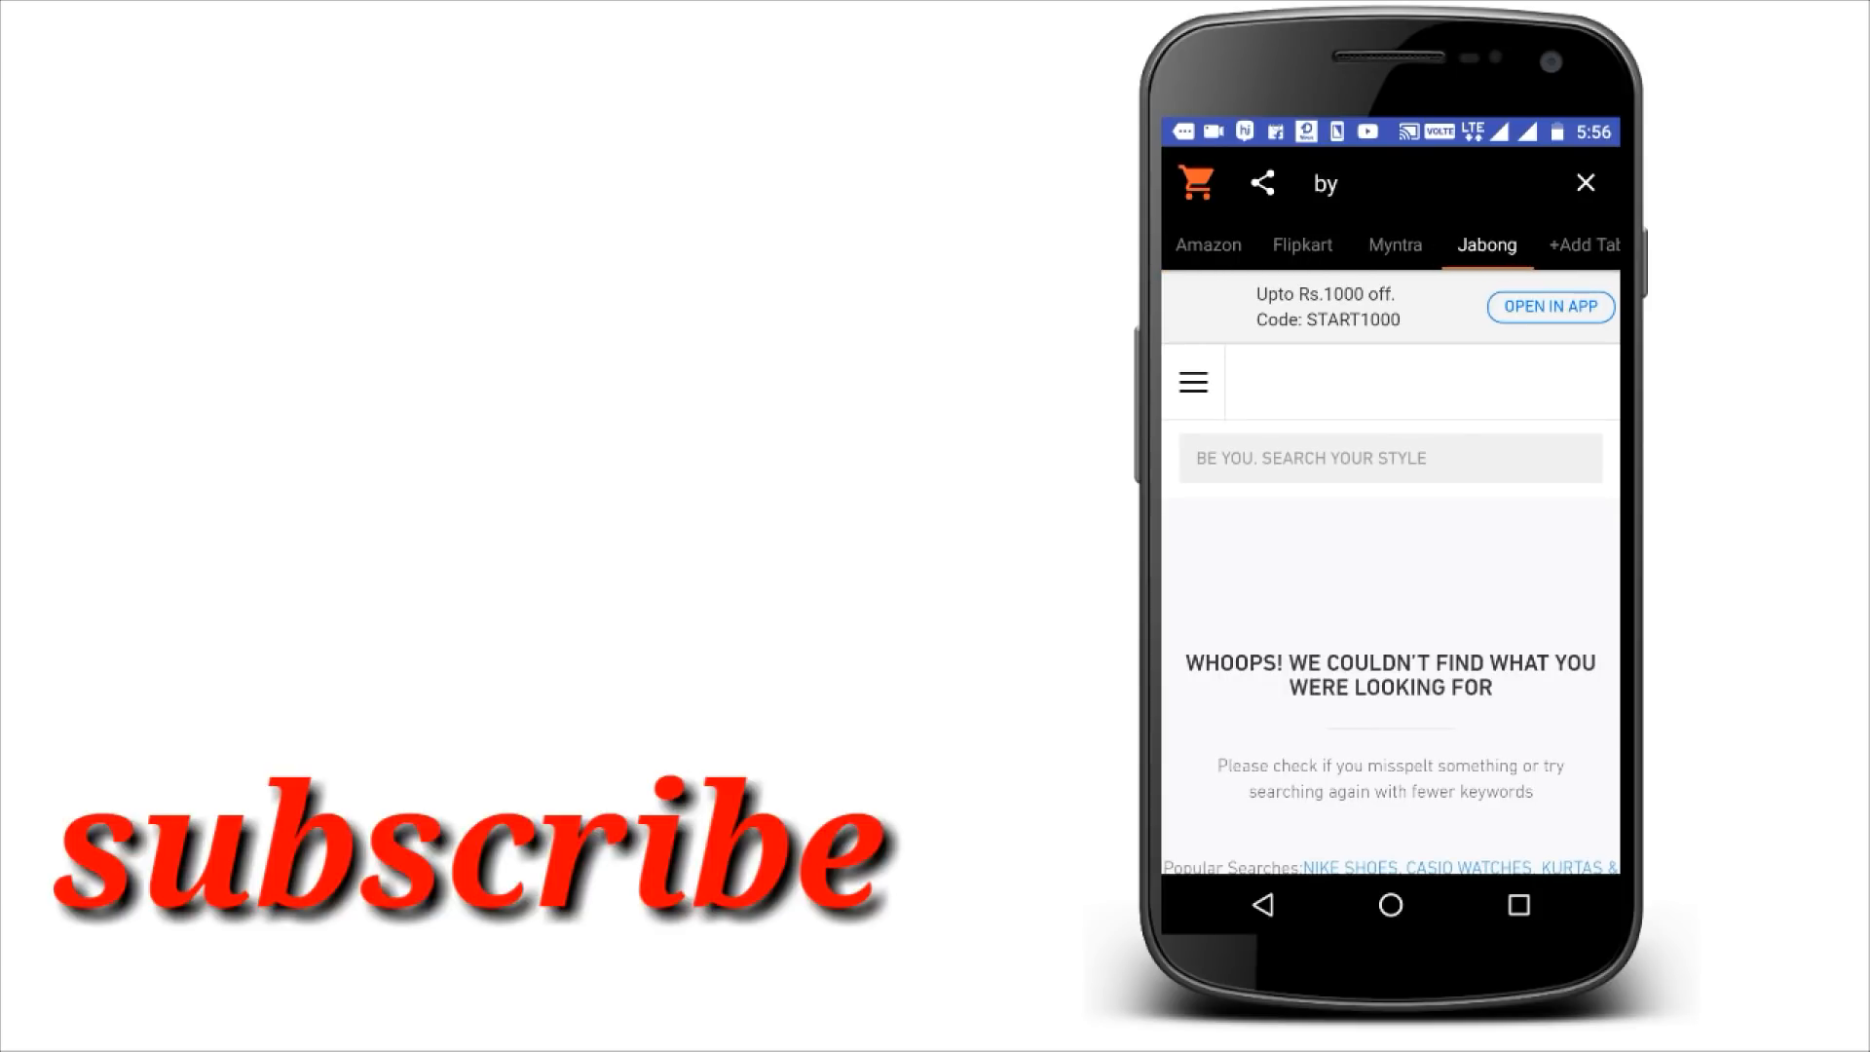
pyautogui.click(1584, 182)
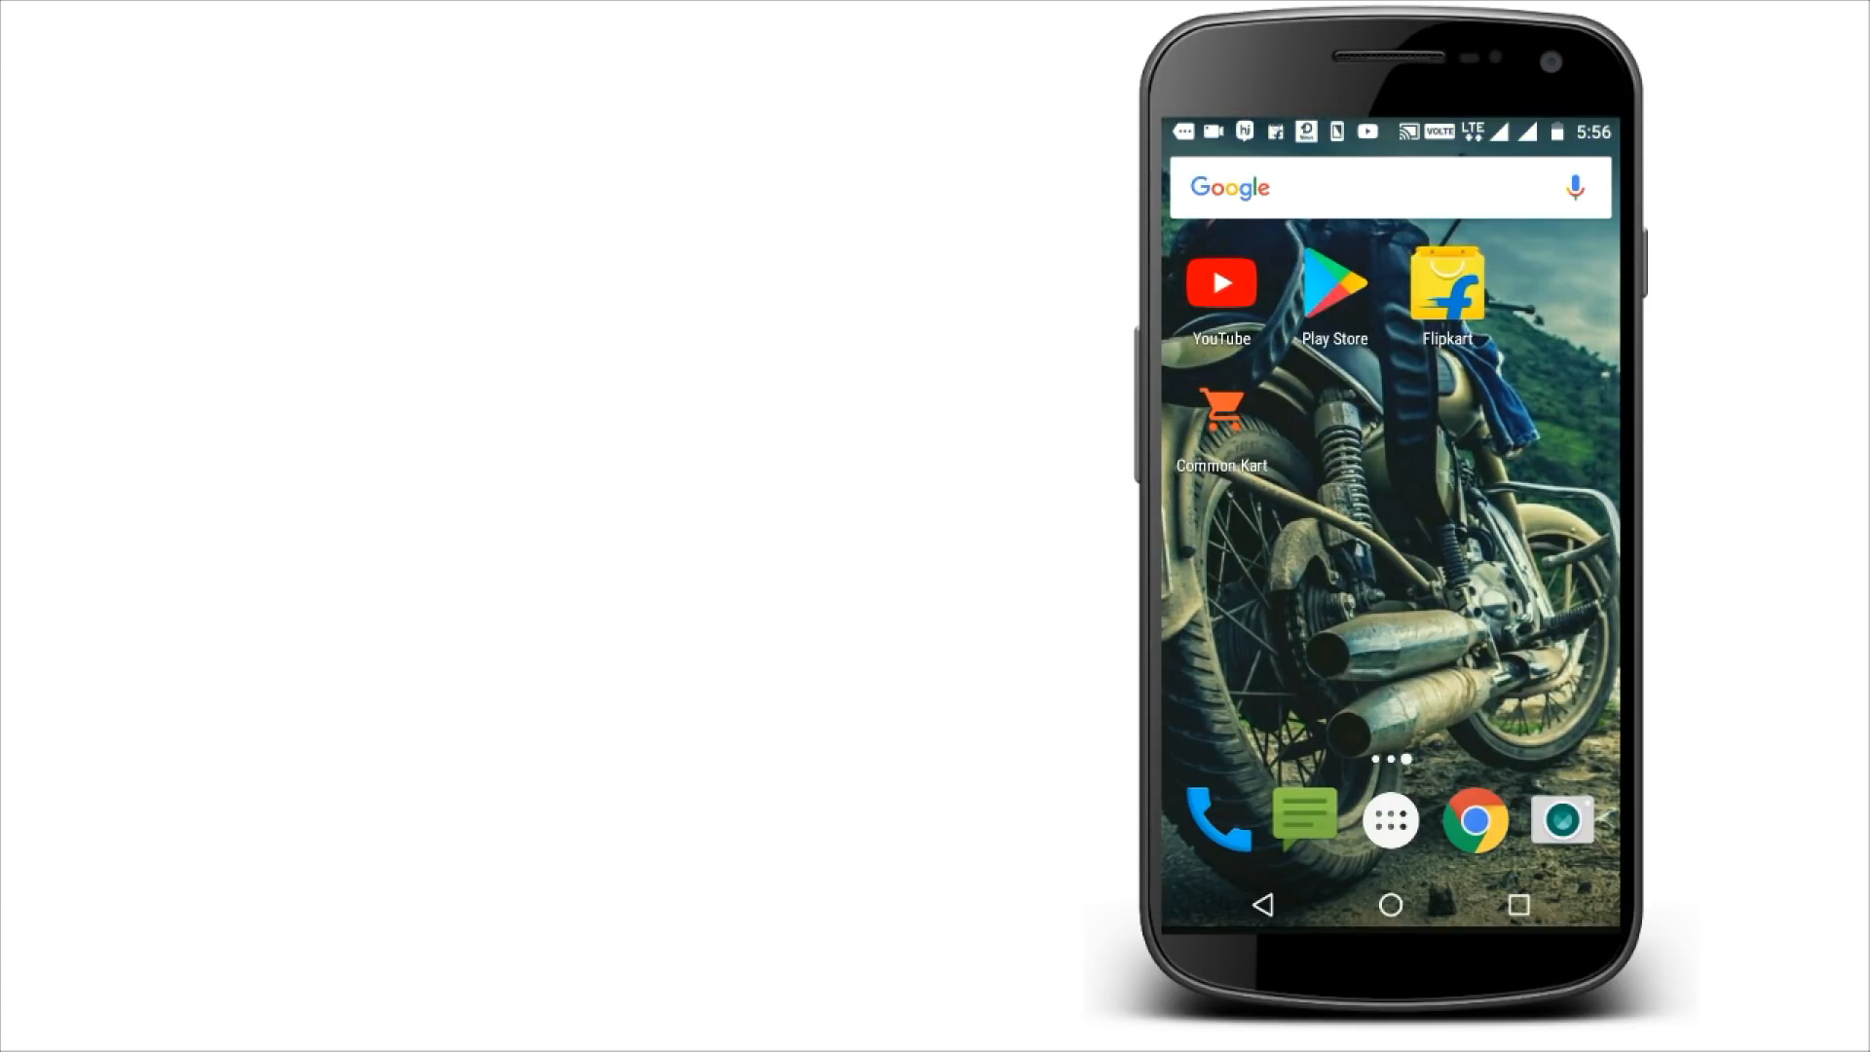